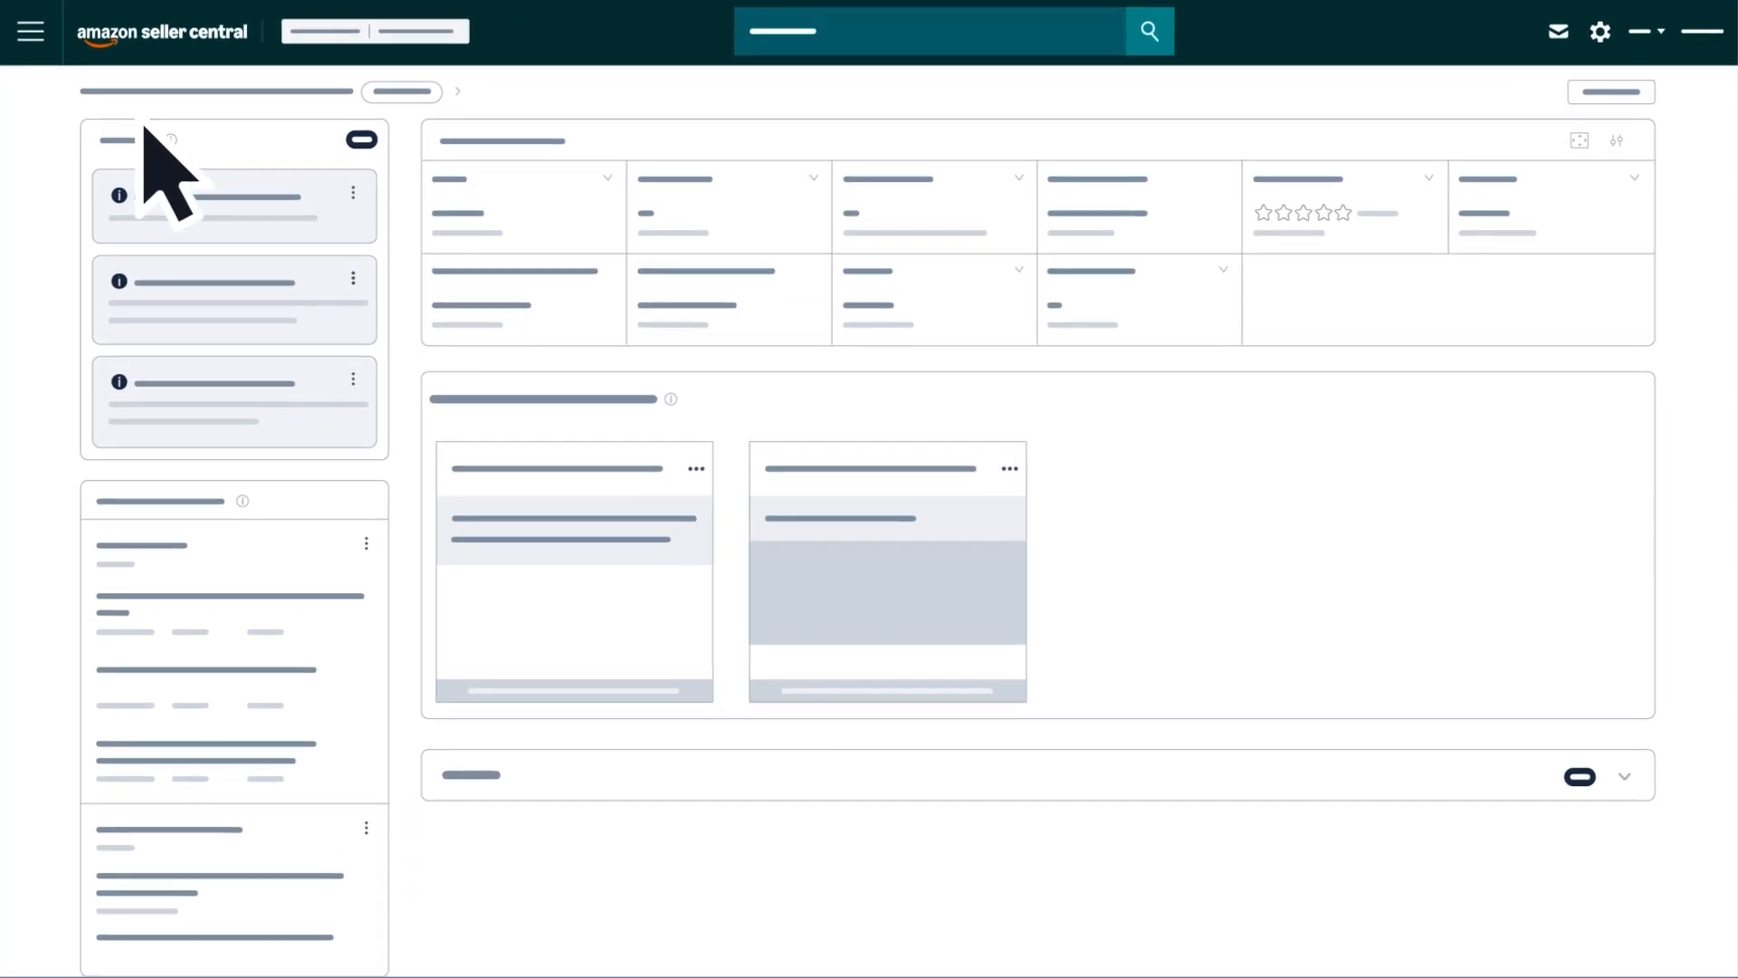
# Step: Open Product Opportunity Explorer from the main navigation's Growth menu
pyautogui.click(29, 30)
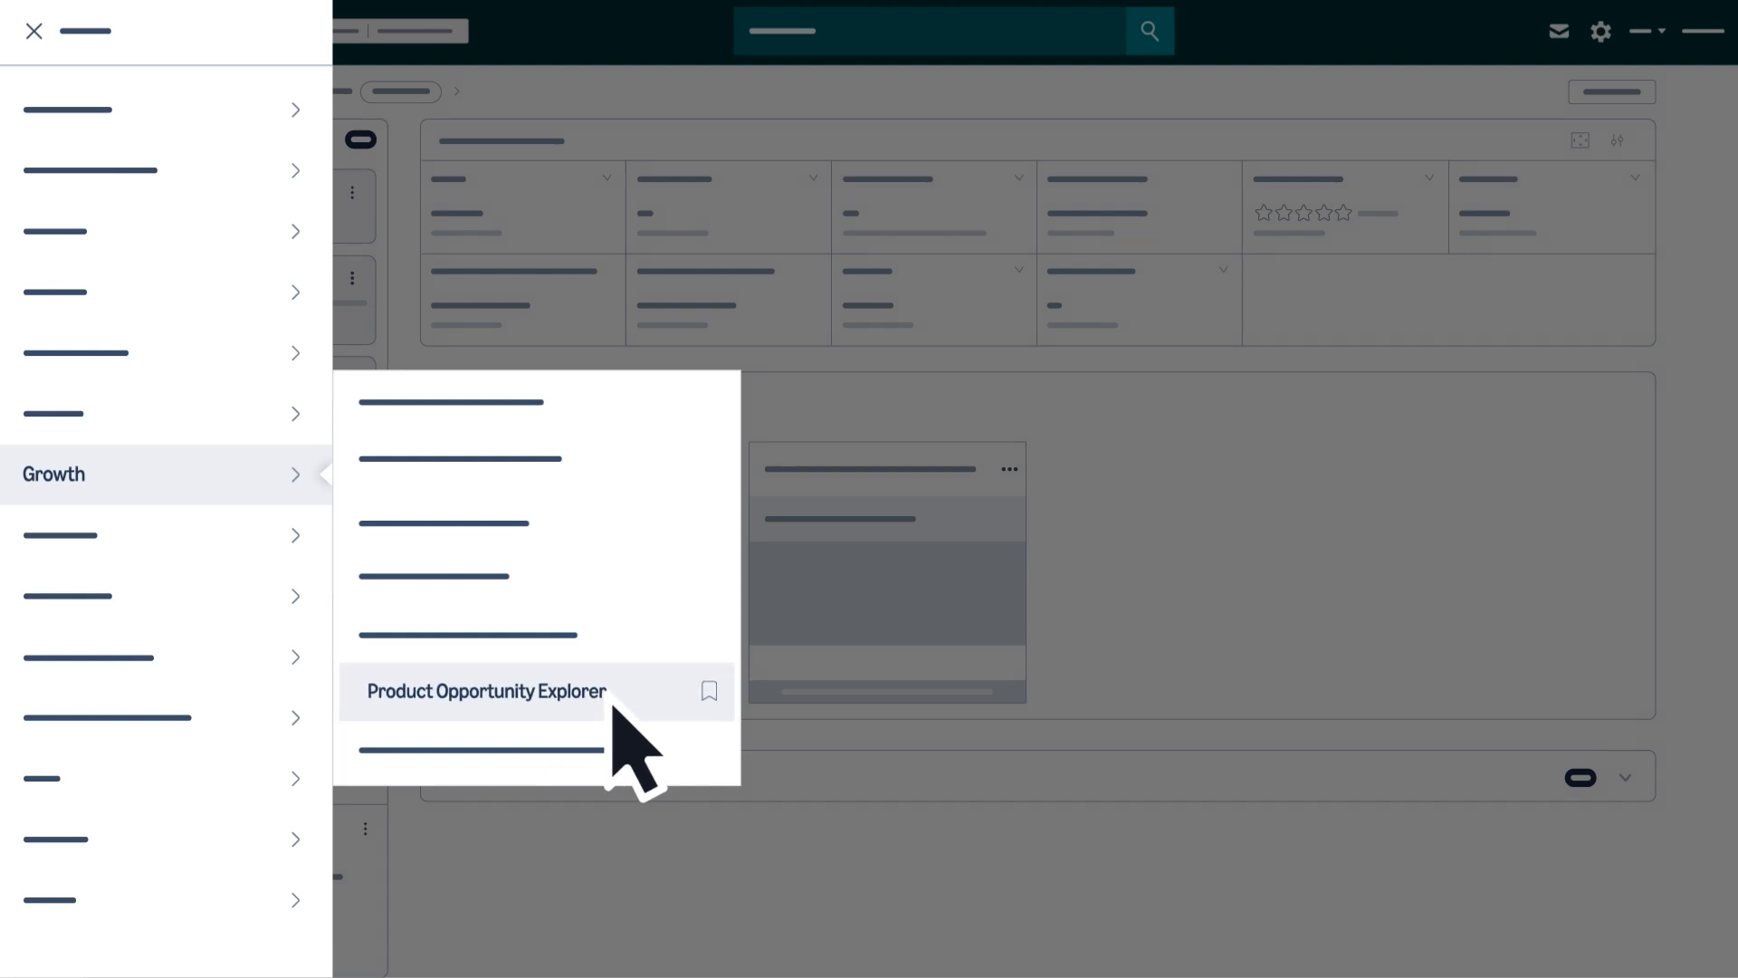
pyautogui.click(484, 690)
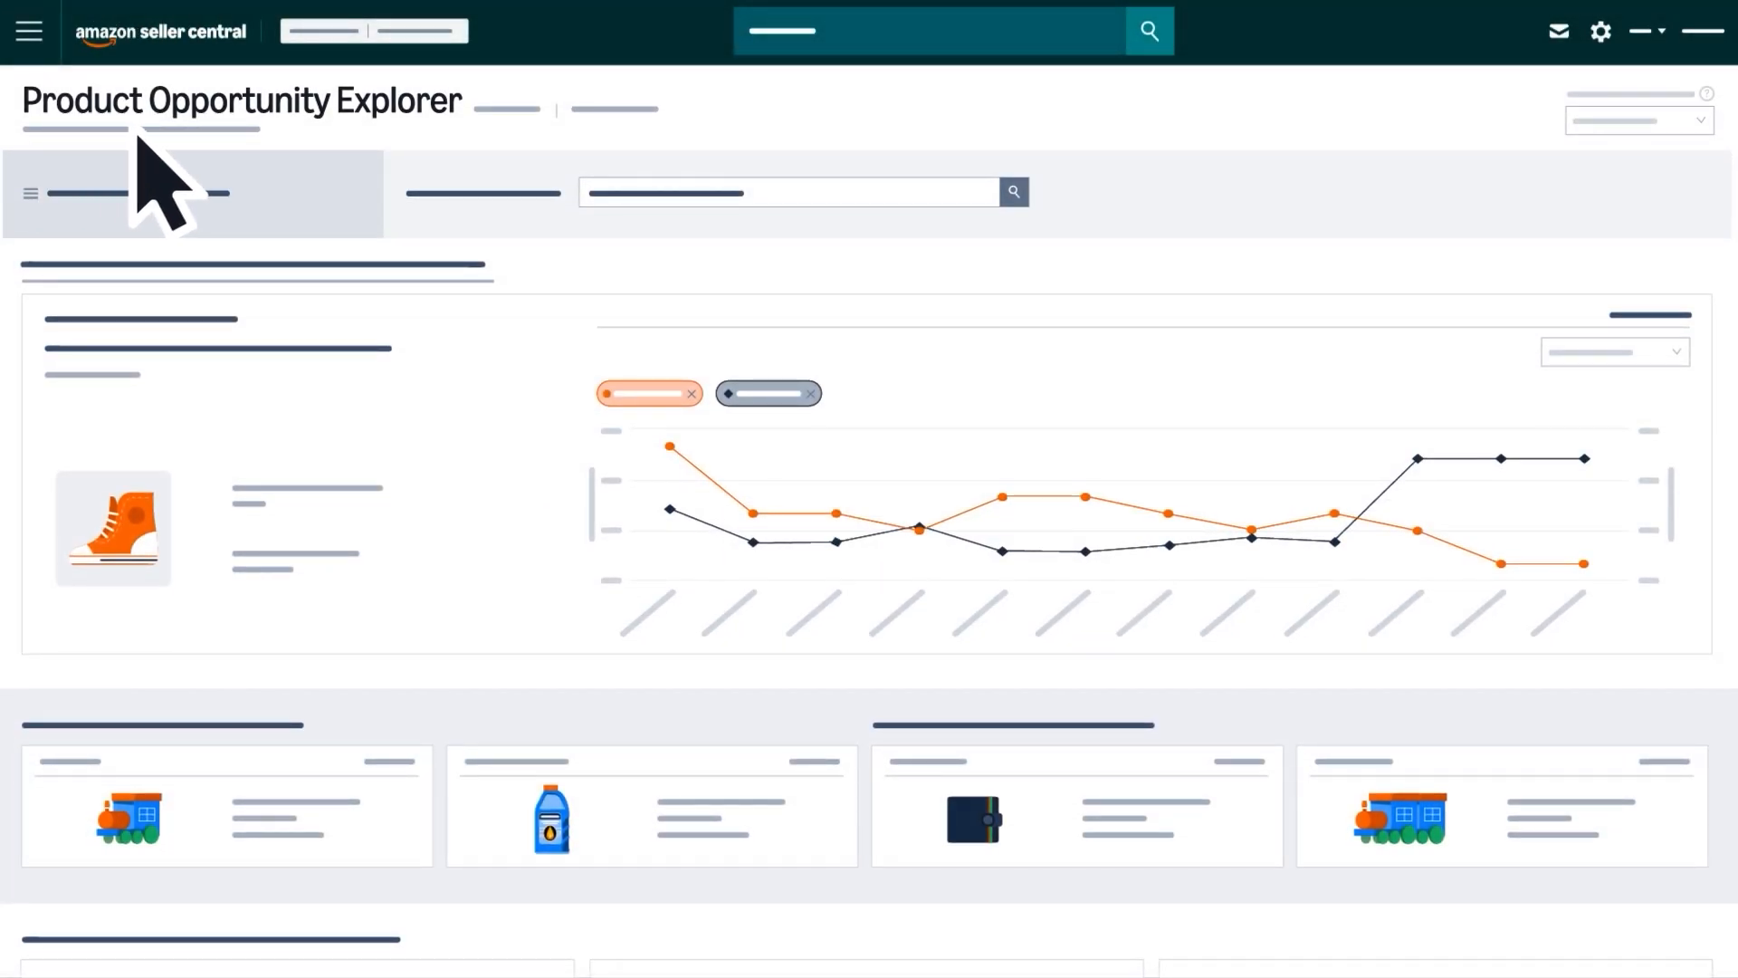
pyautogui.scroll(-3)
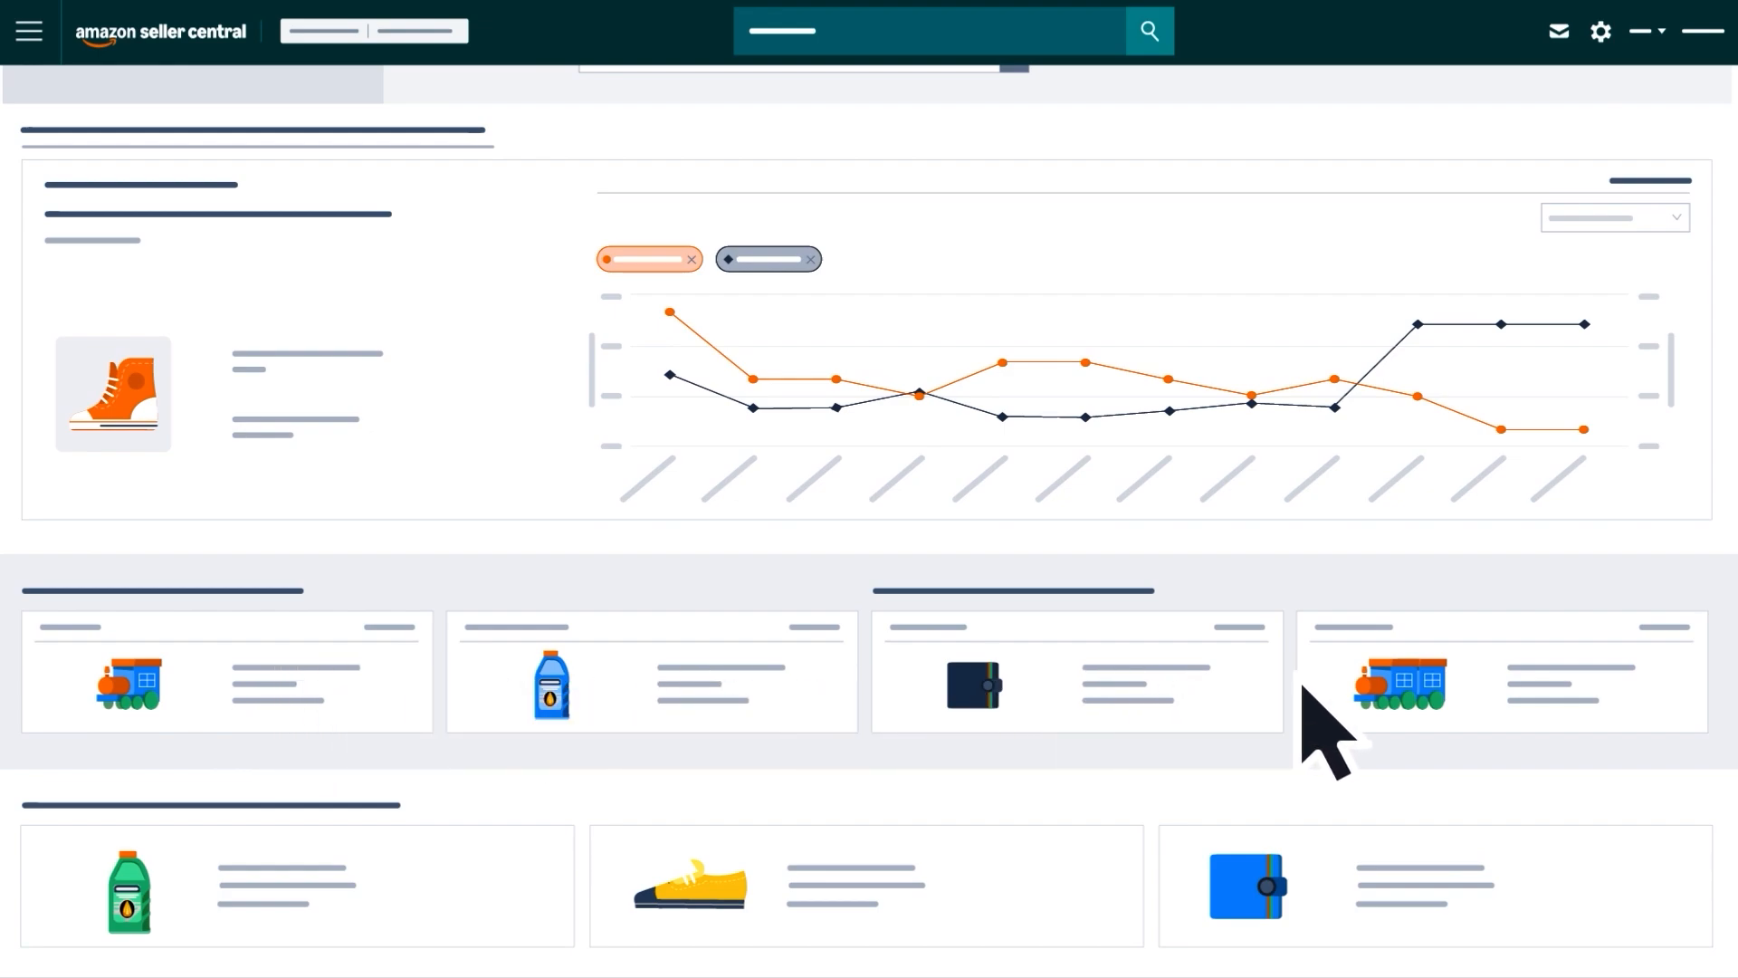
pyautogui.moveTo(1380, 909)
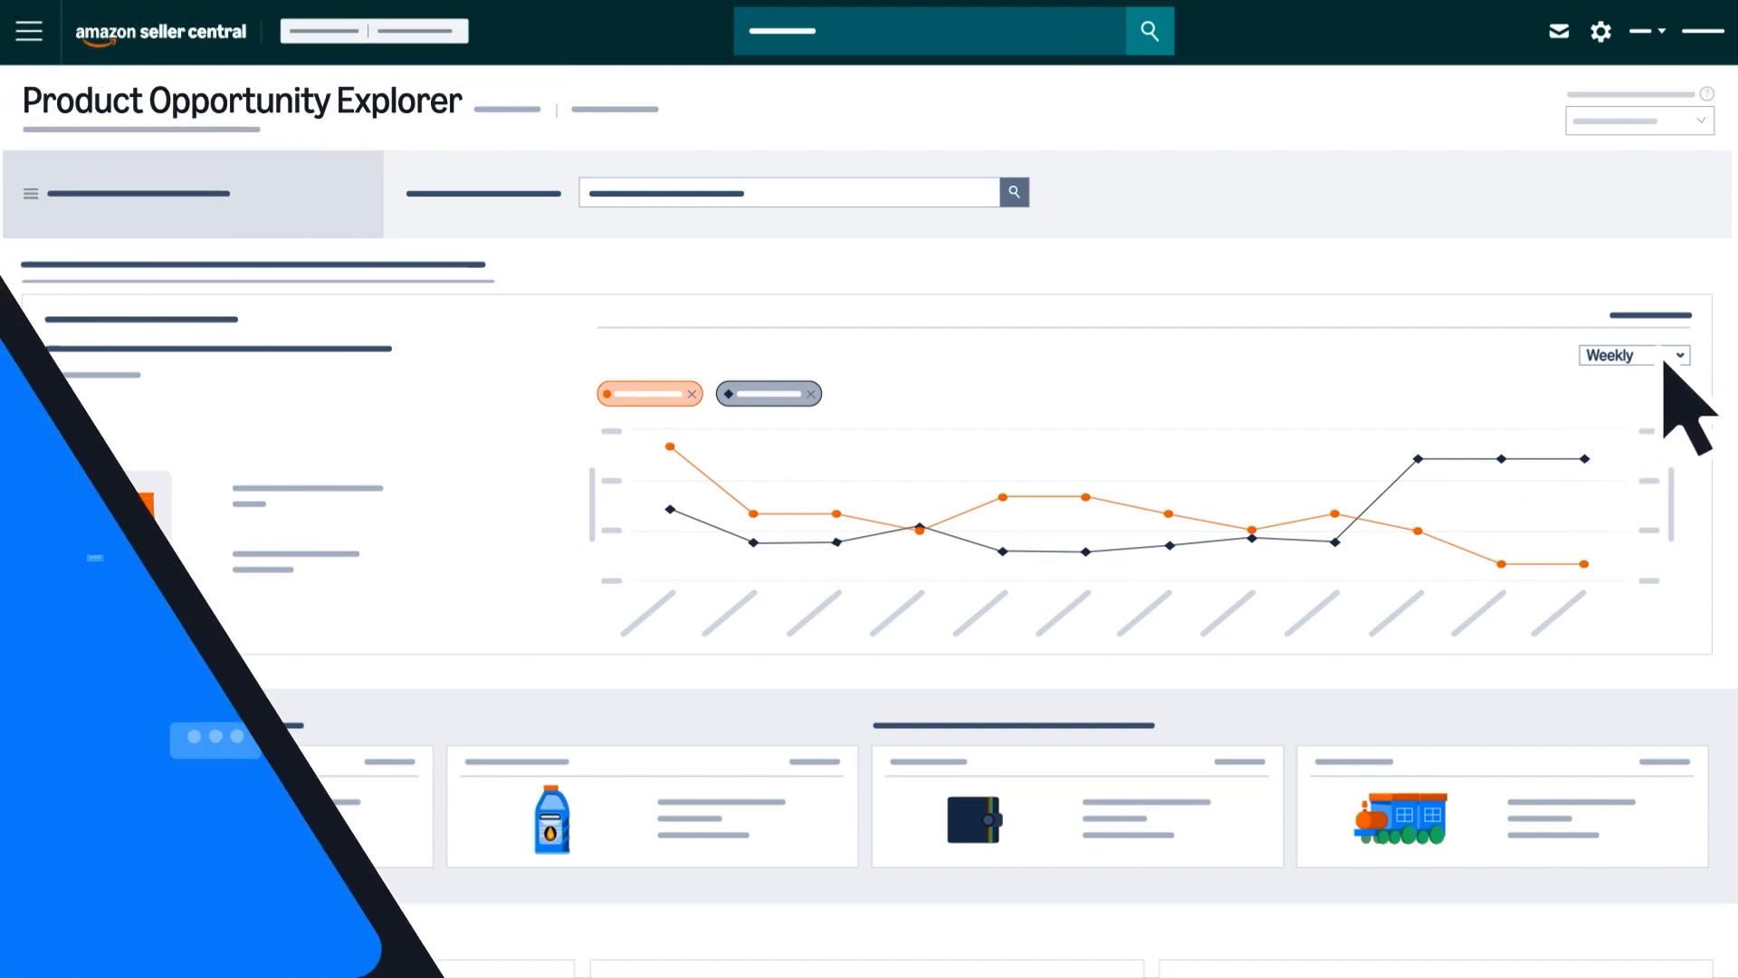
pyautogui.click(1632, 354)
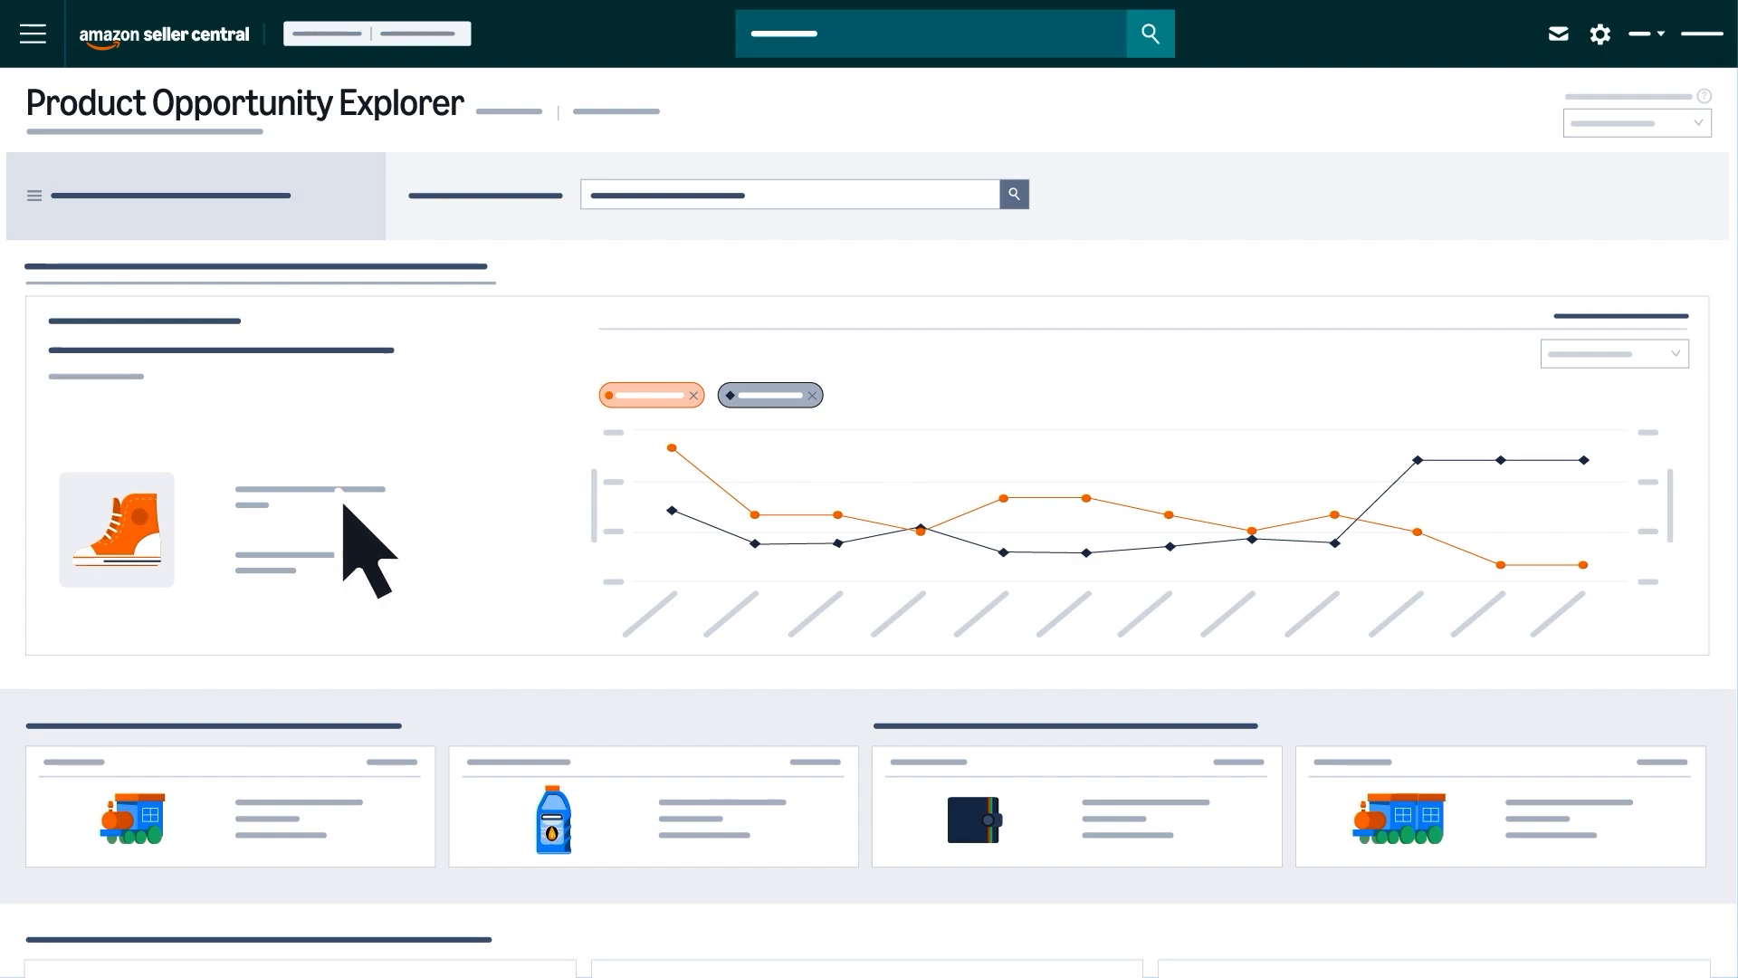
pyautogui.scroll(-3)
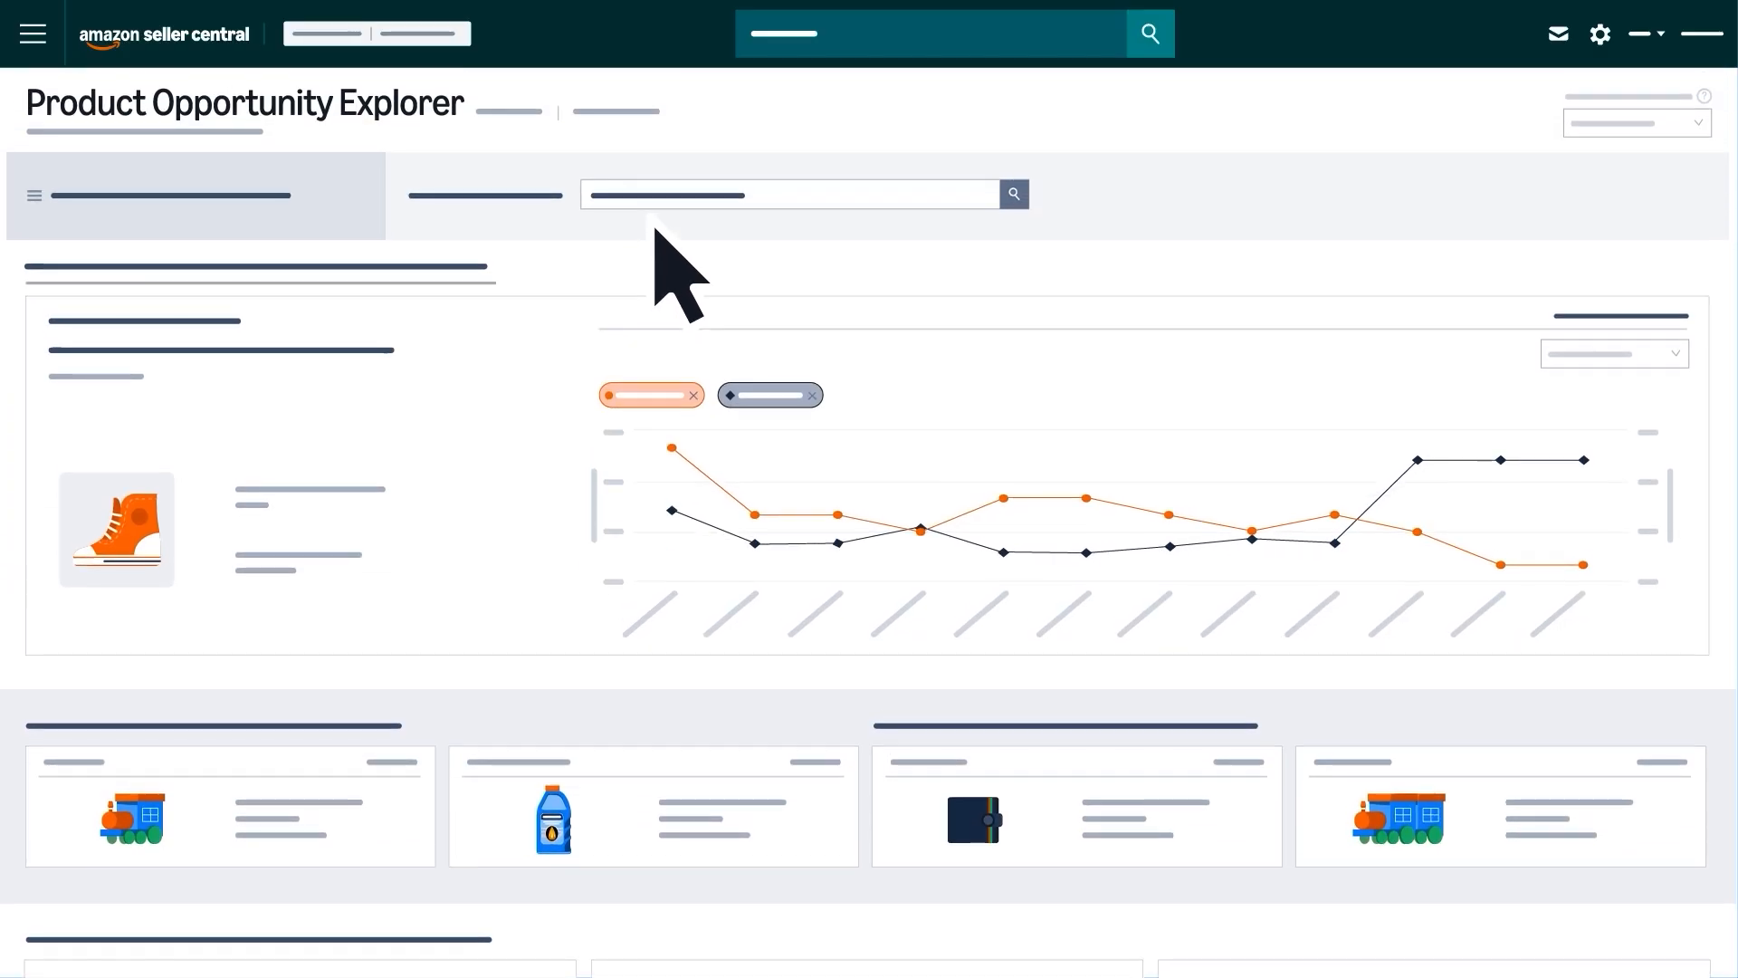
# Step: Browse the product category list, close it, and enter 'Abc' as a search term
pyautogui.write('XXXXXXX')
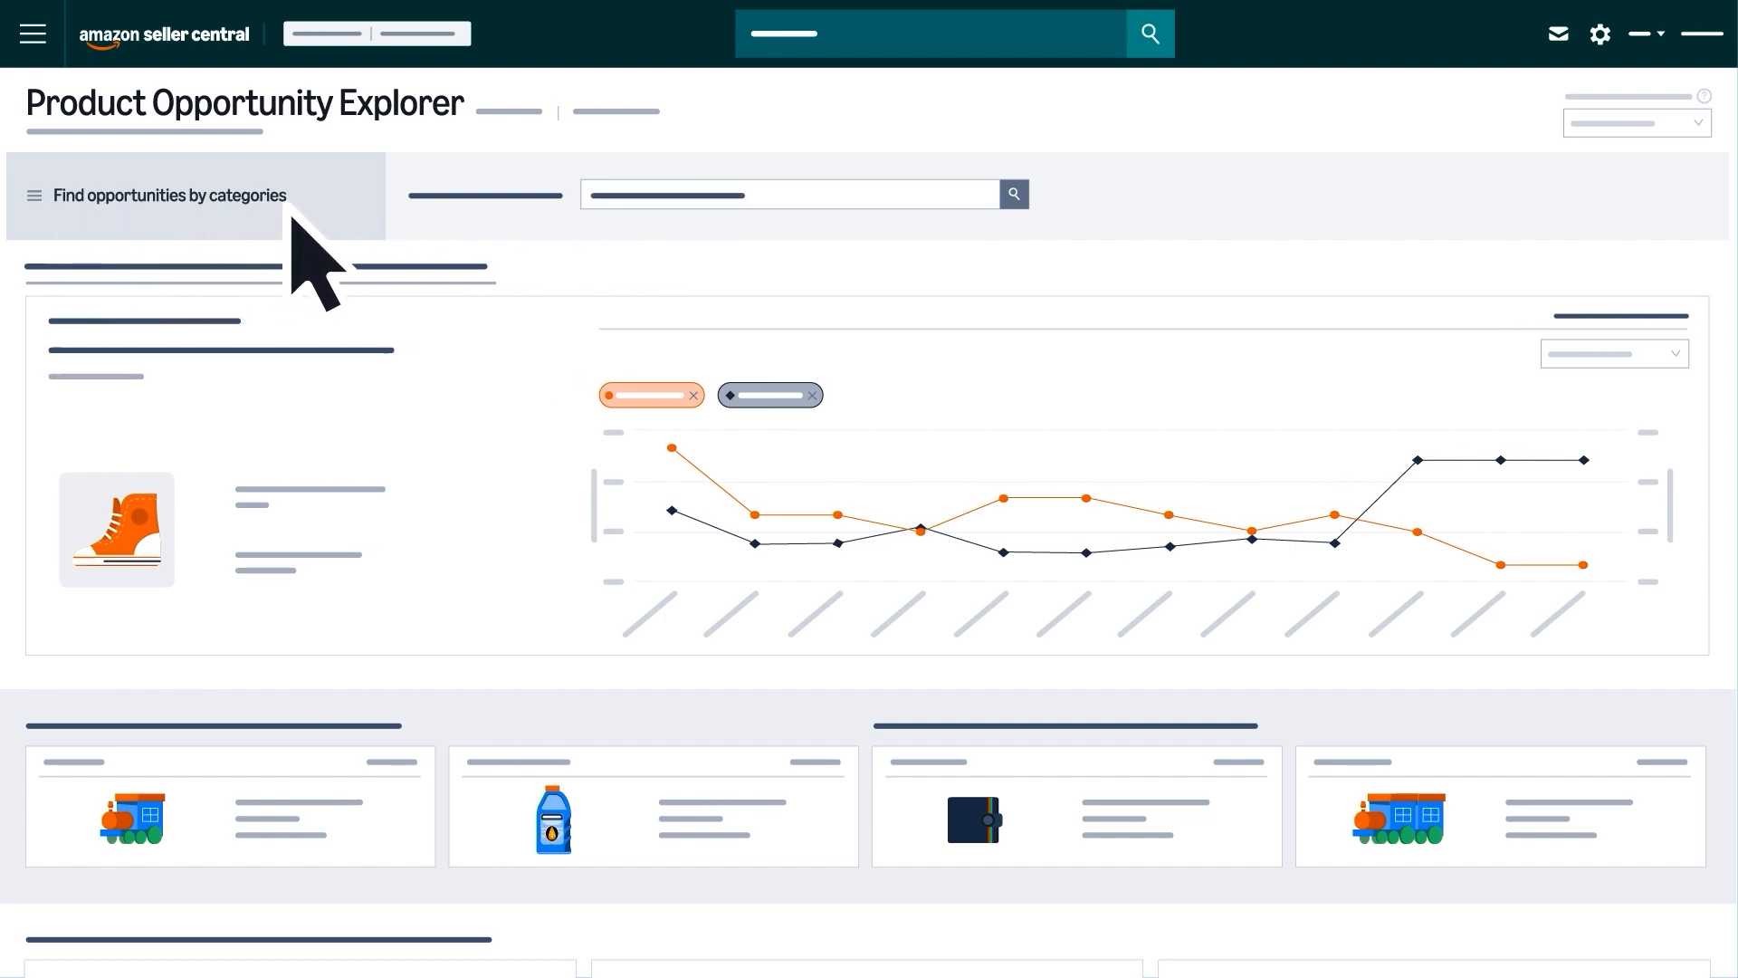
pyautogui.click(169, 196)
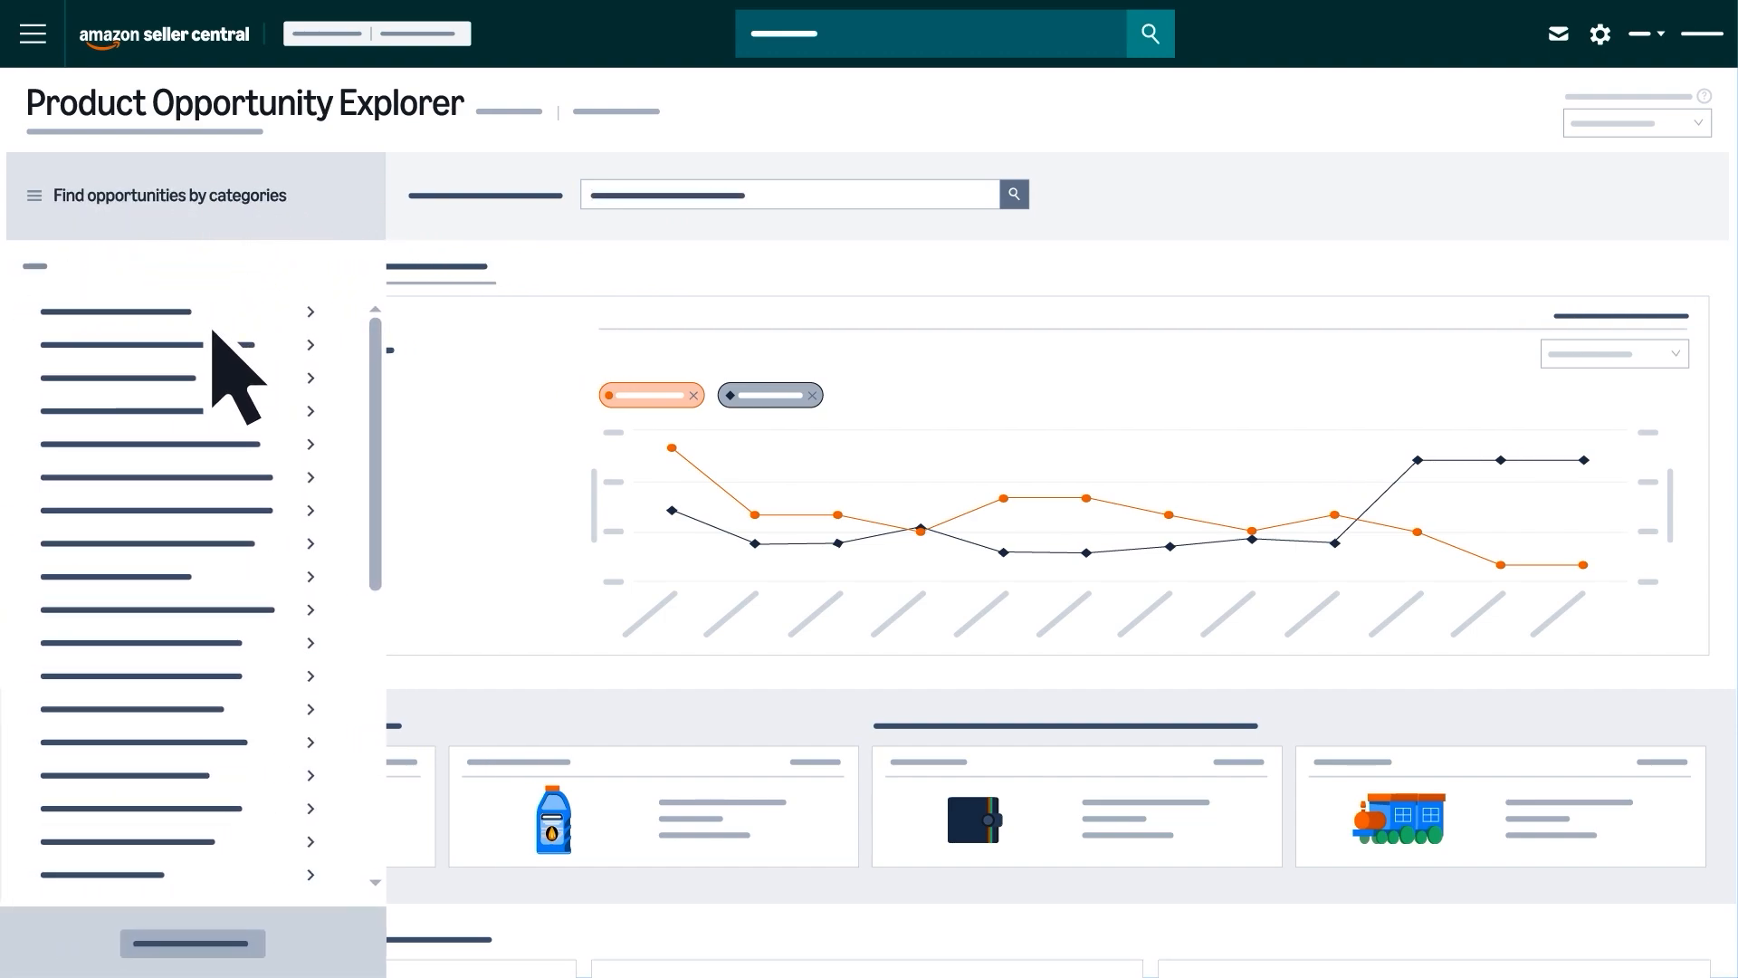
pyautogui.moveTo(238, 826)
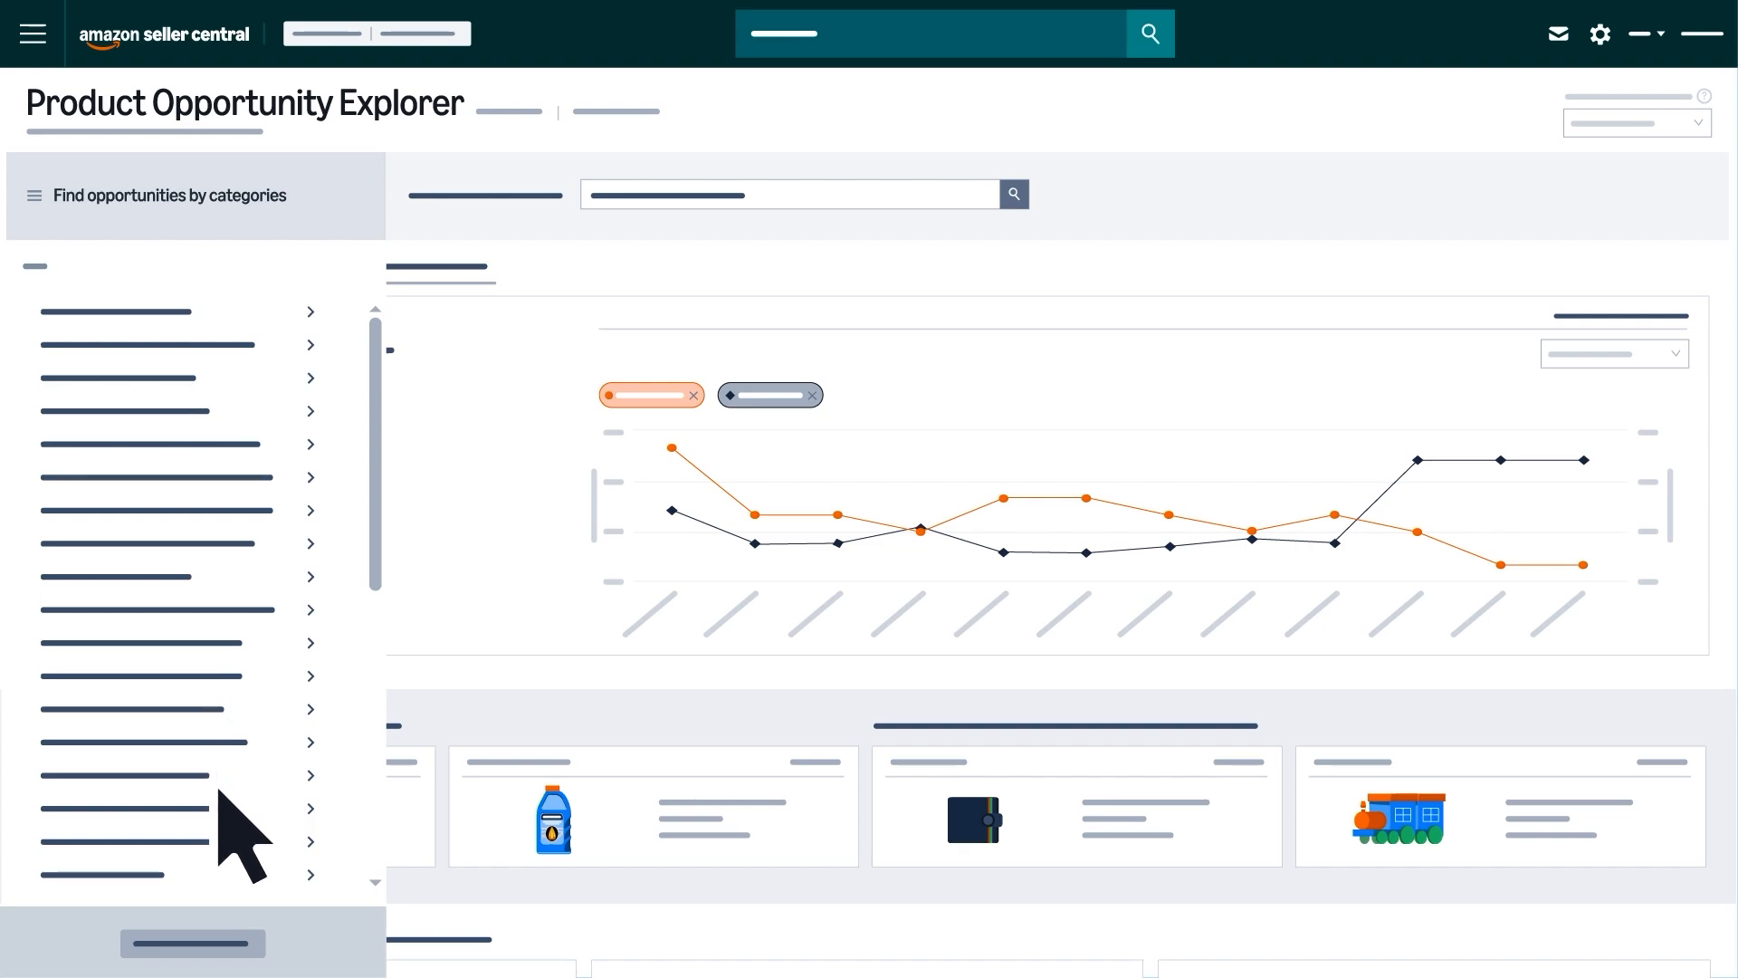
pyautogui.write('Abc')
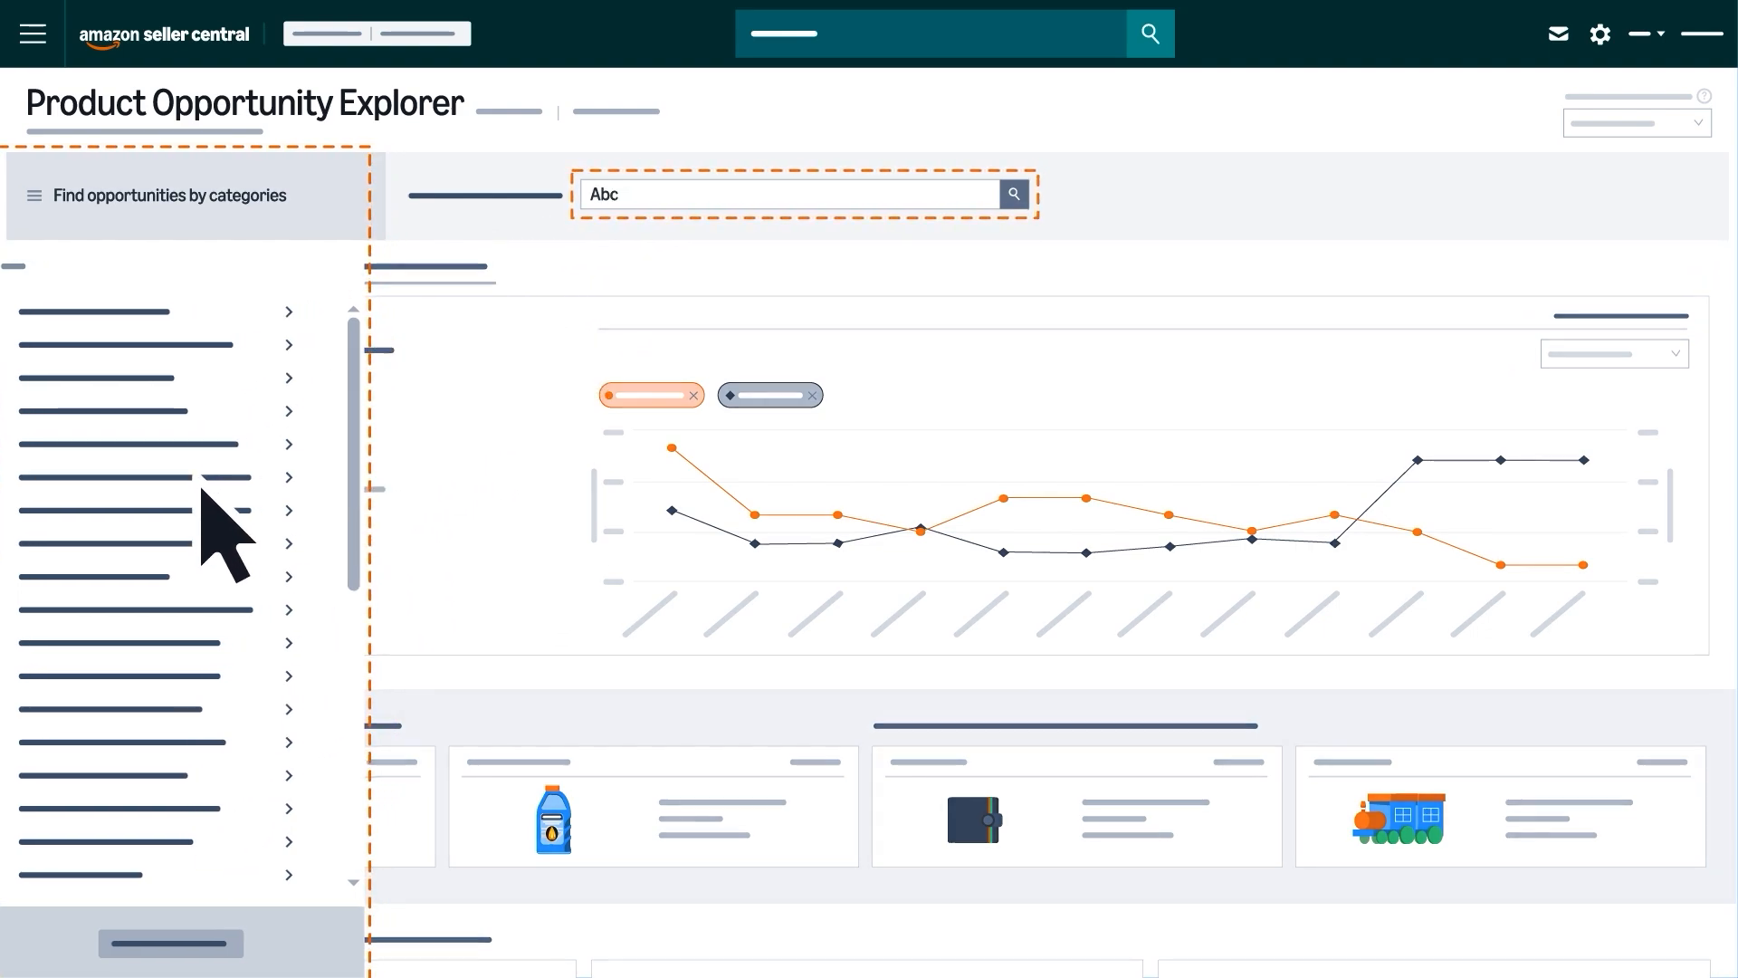
pyautogui.click(1012, 193)
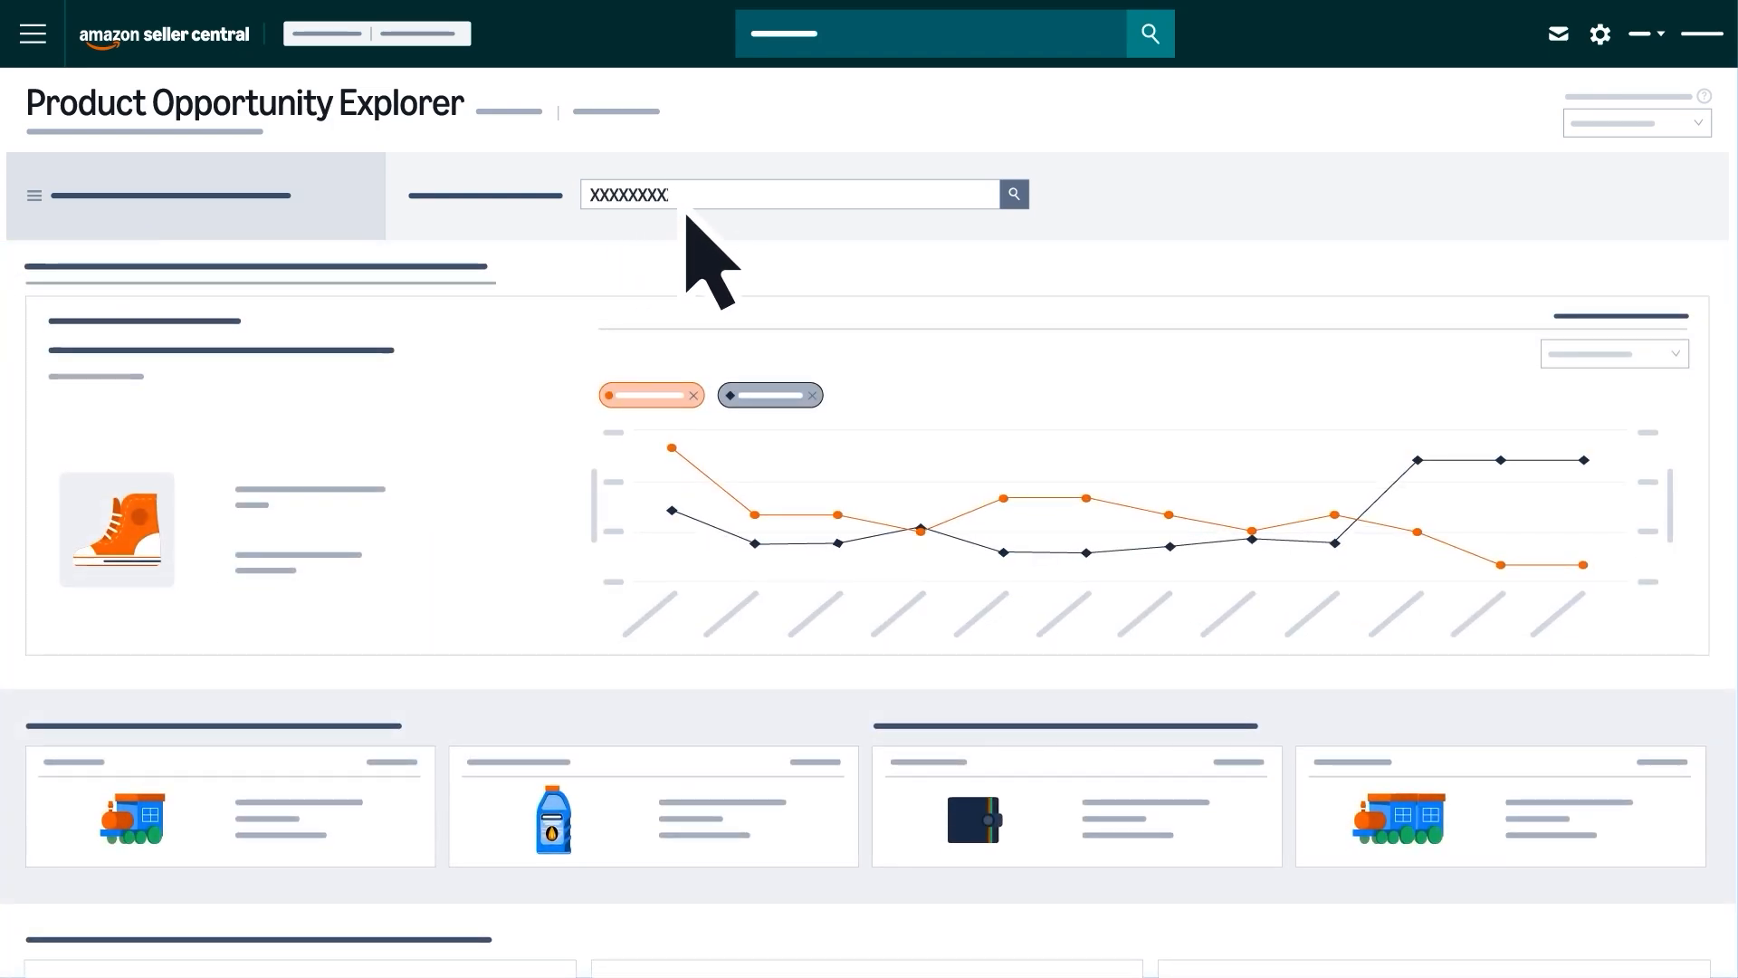
# Step: Run the search, view results as niches, then enter 'Abc xyz', which finds no niches
pyautogui.click(231, 263)
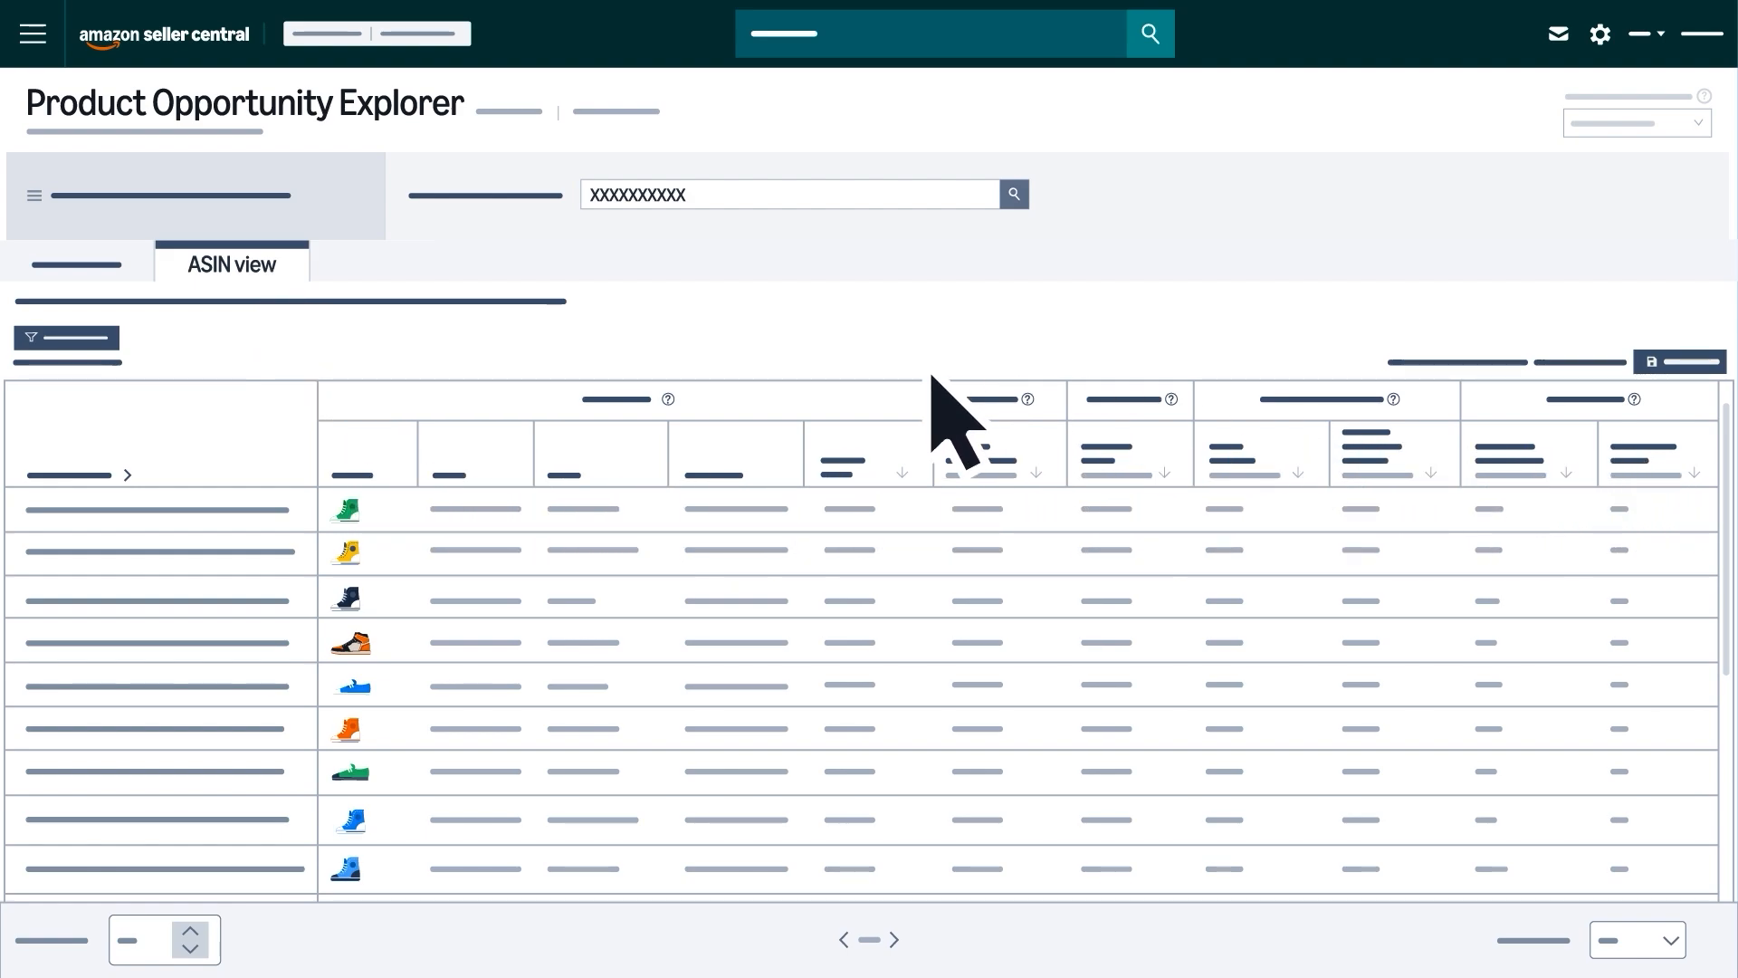
pyautogui.click(76, 264)
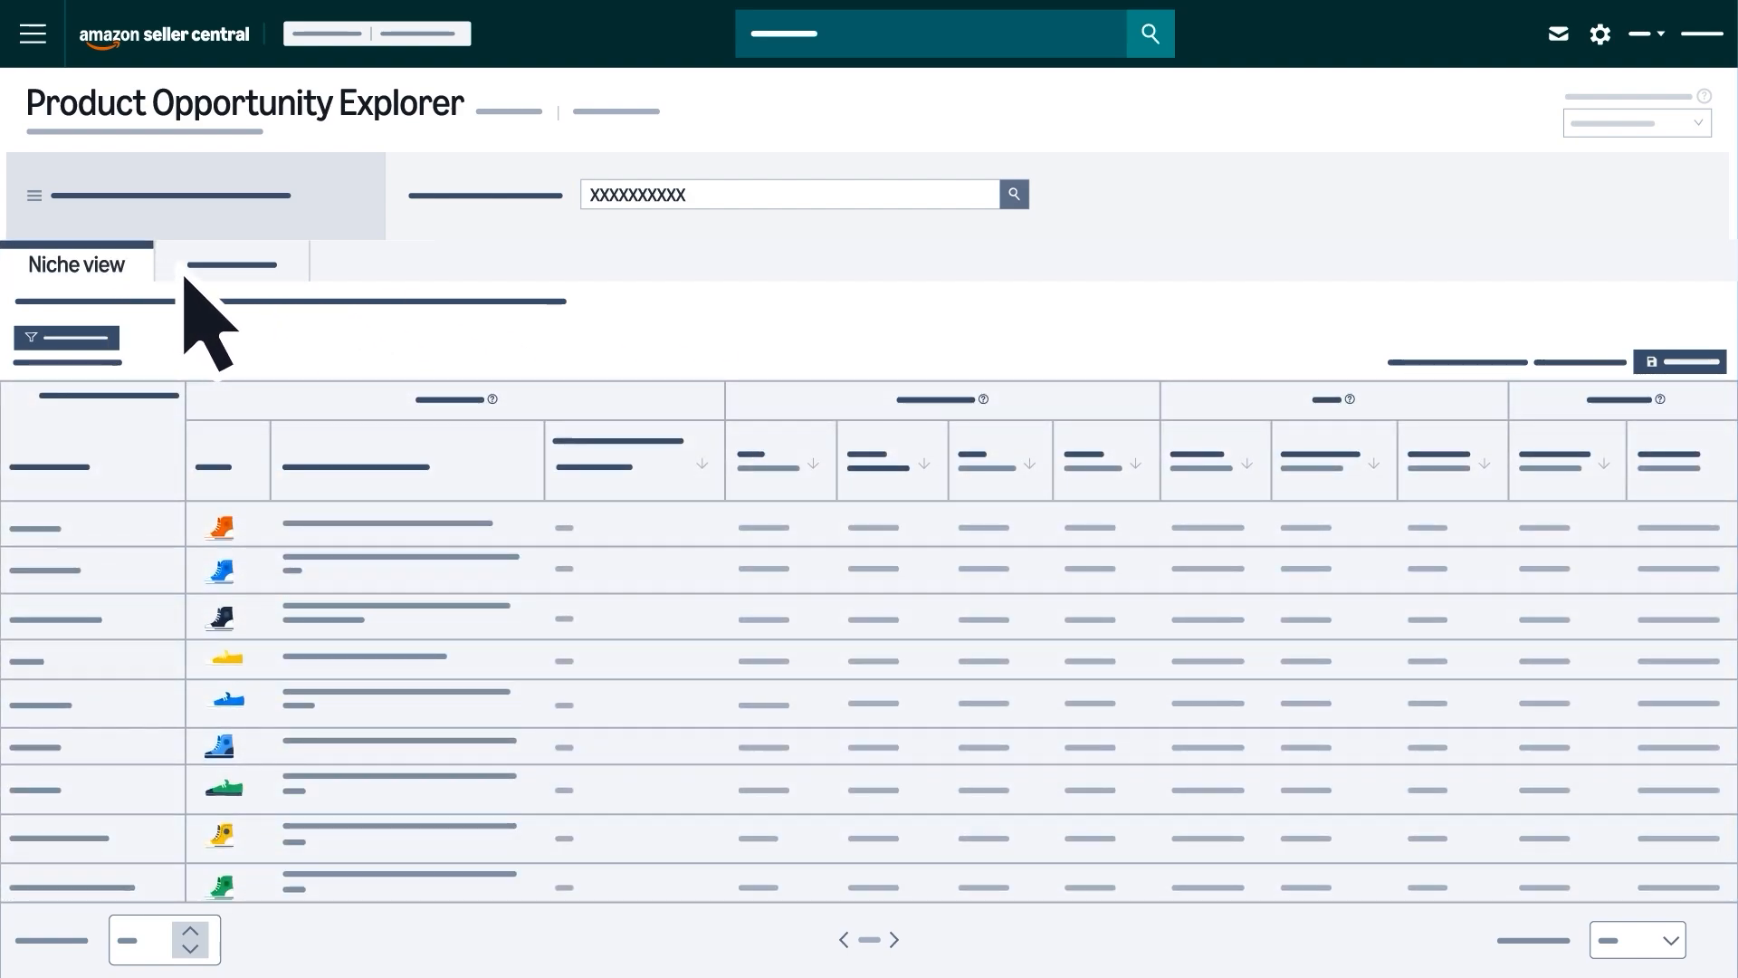
pyautogui.write('Abc xyz')
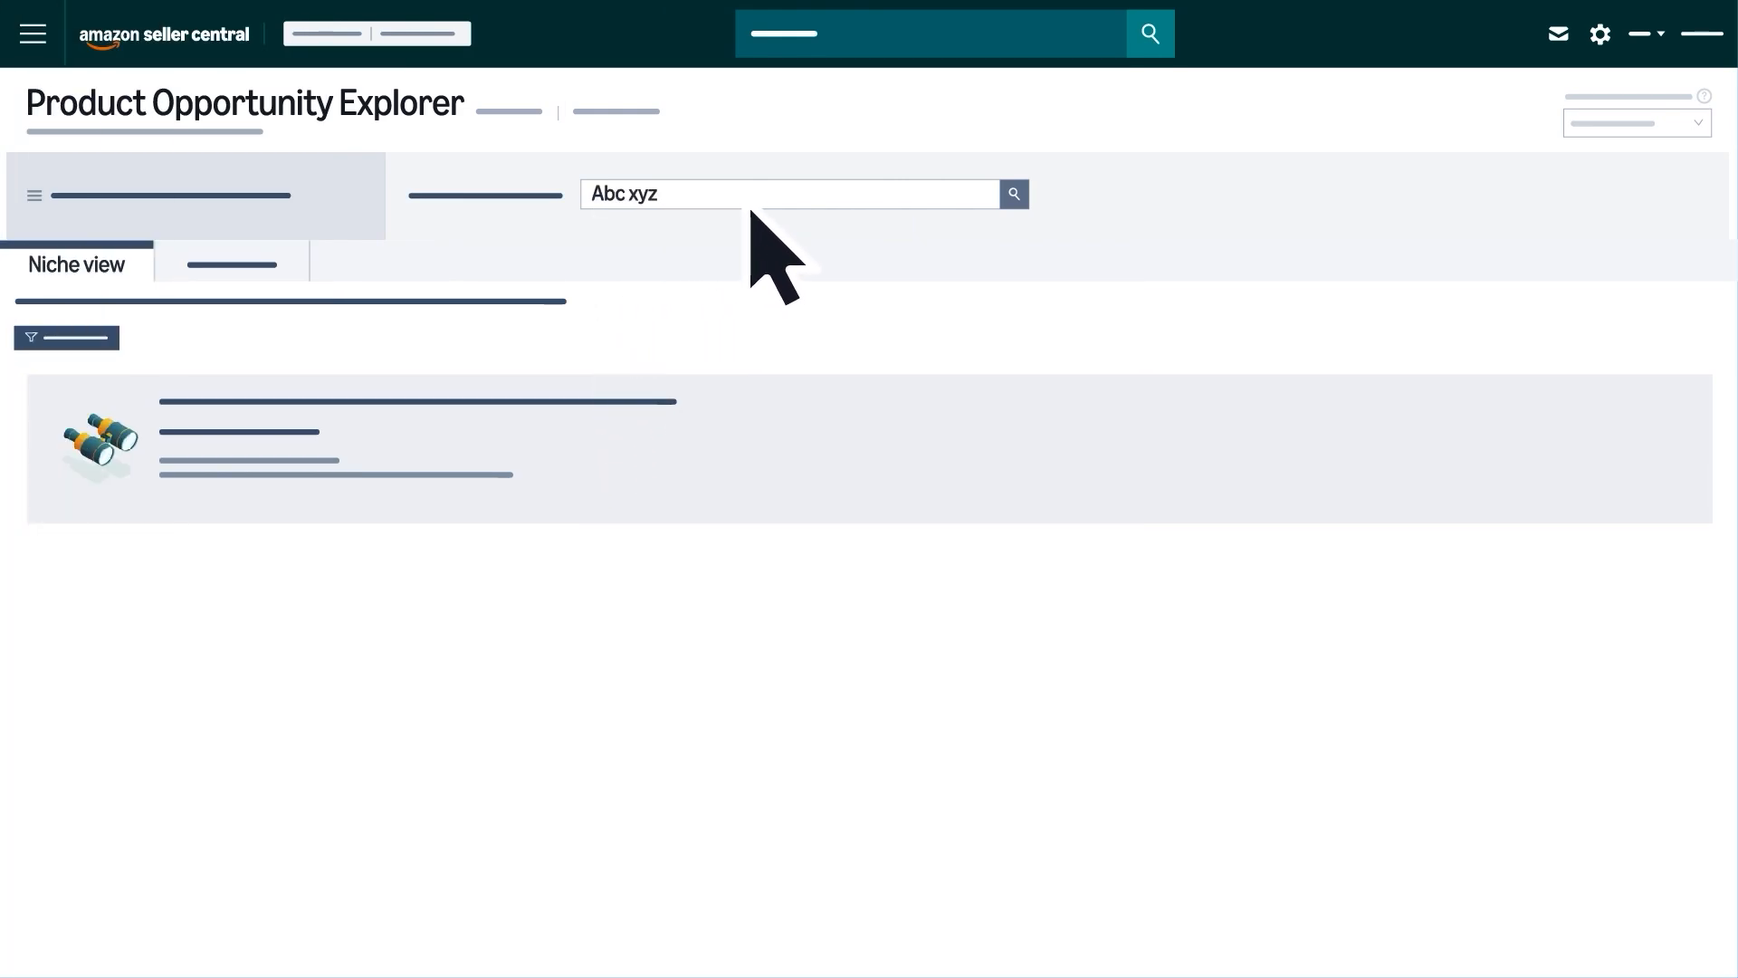
# Step: Open a niche from the results and show its Products table
pyautogui.click(1011, 193)
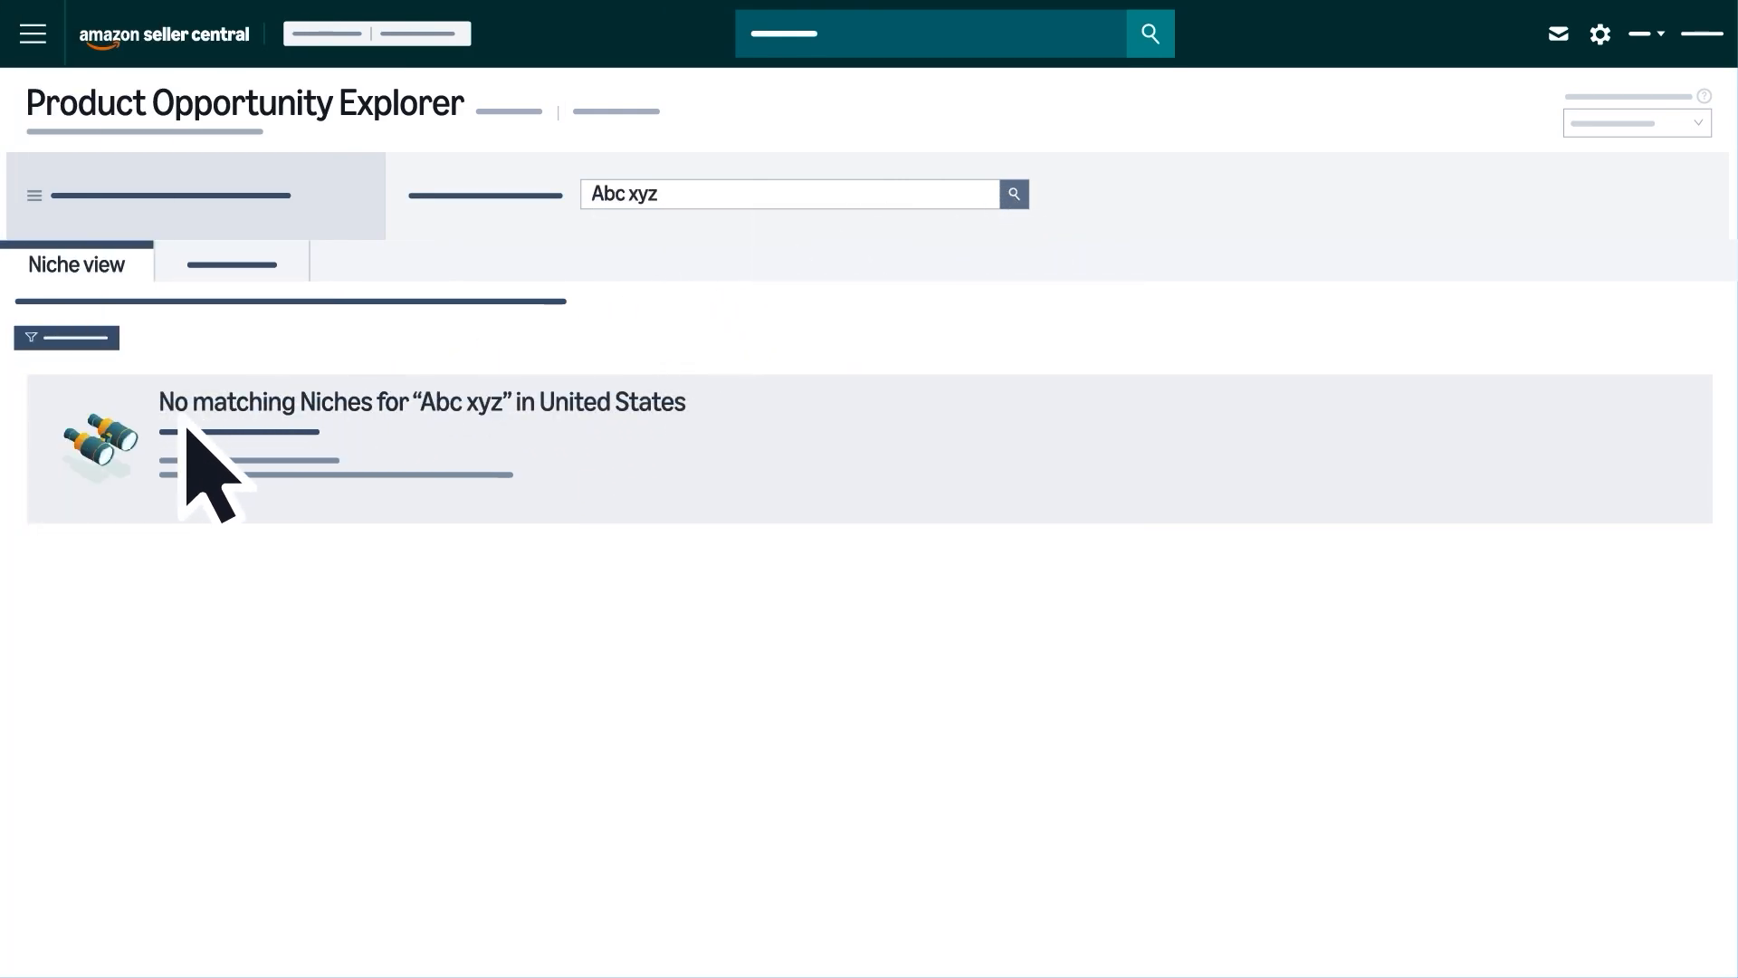
pyautogui.click(1011, 194)
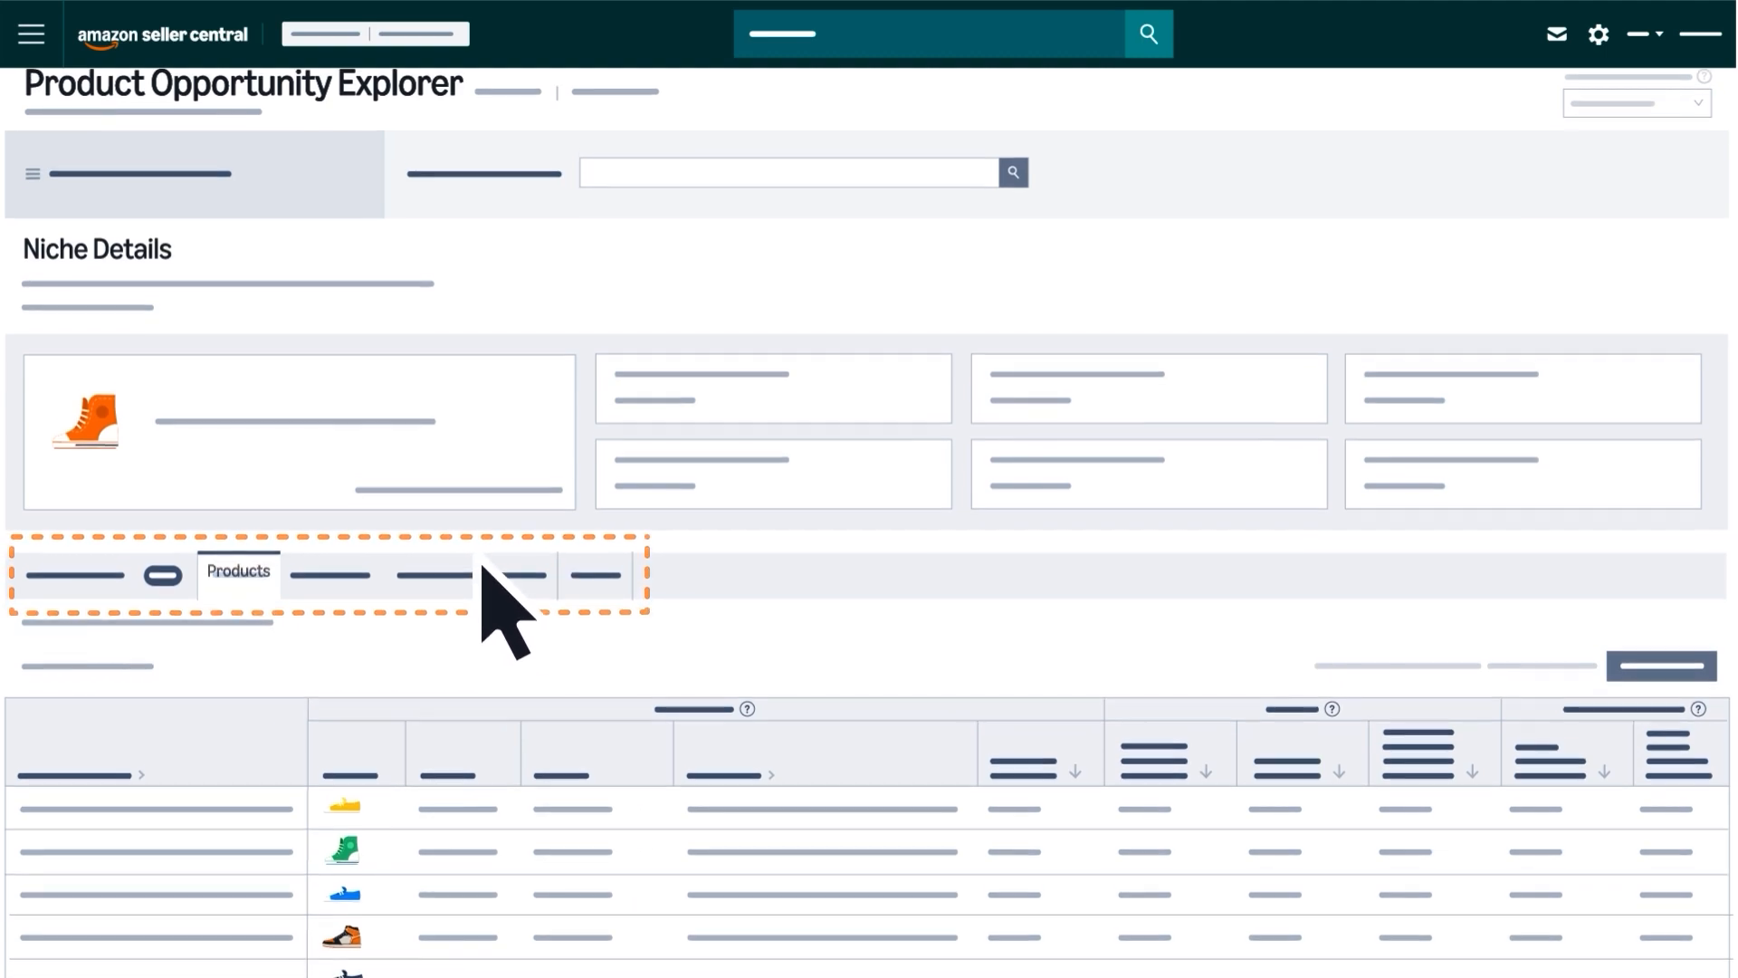
# Step: Open the first product's Product Metrics page from the niche's products list
pyautogui.scroll(-3)
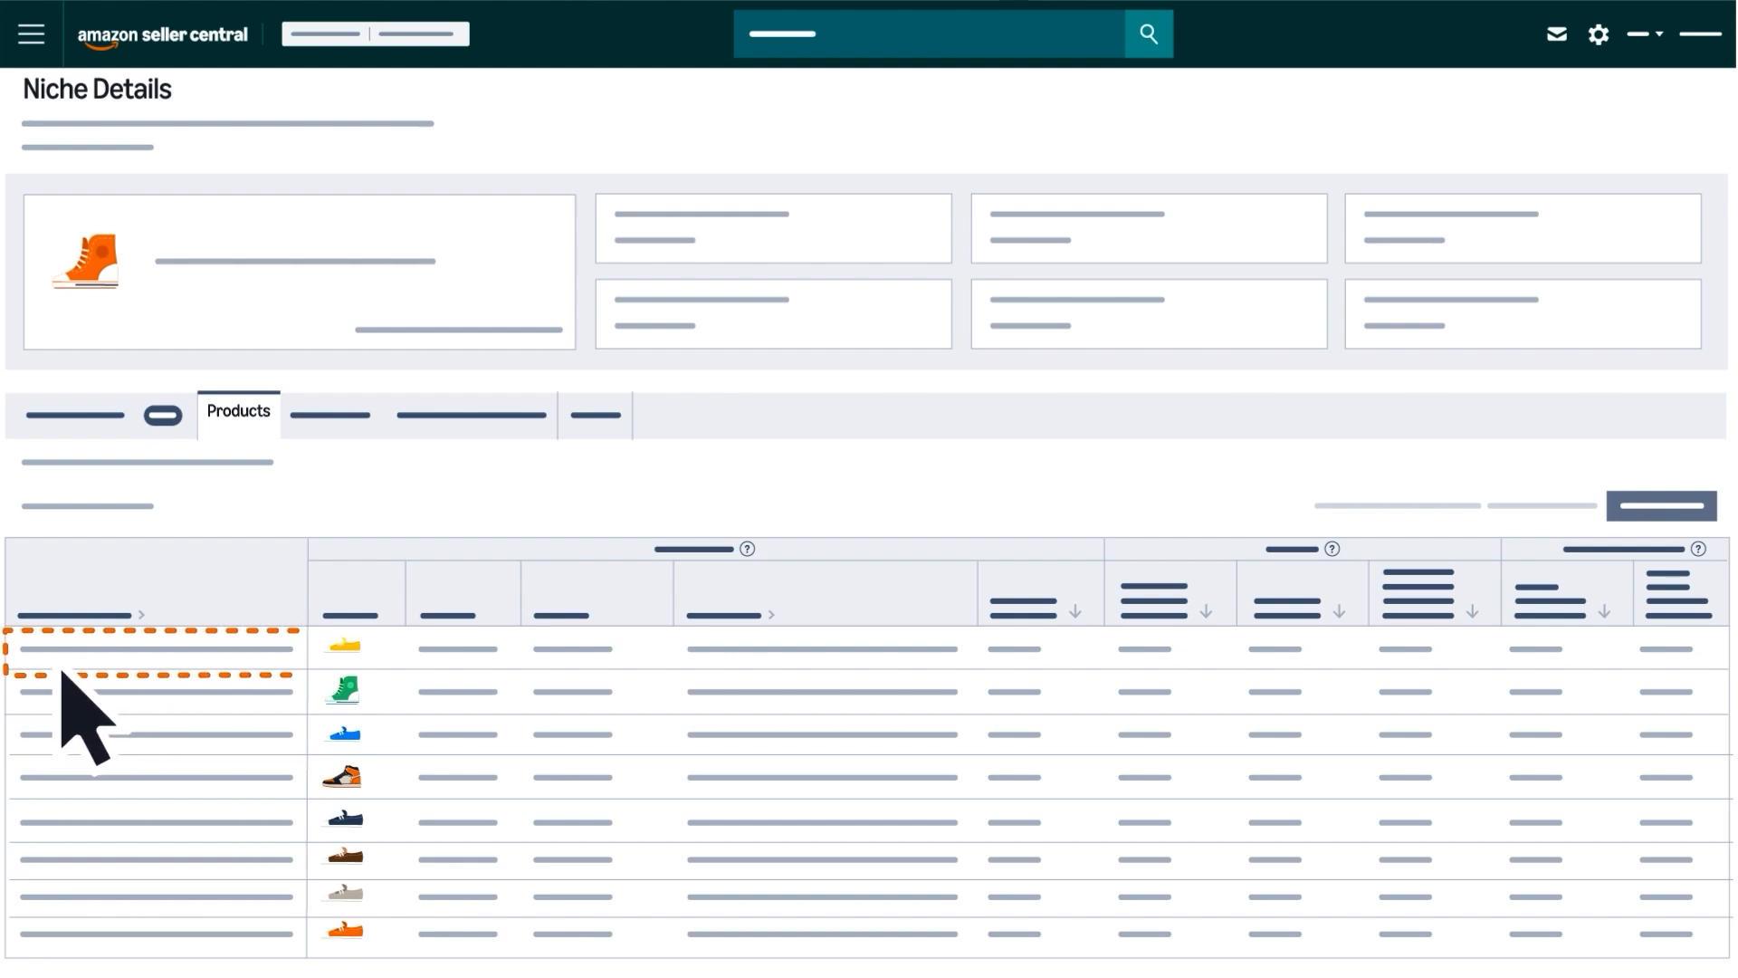
pyautogui.click(144, 648)
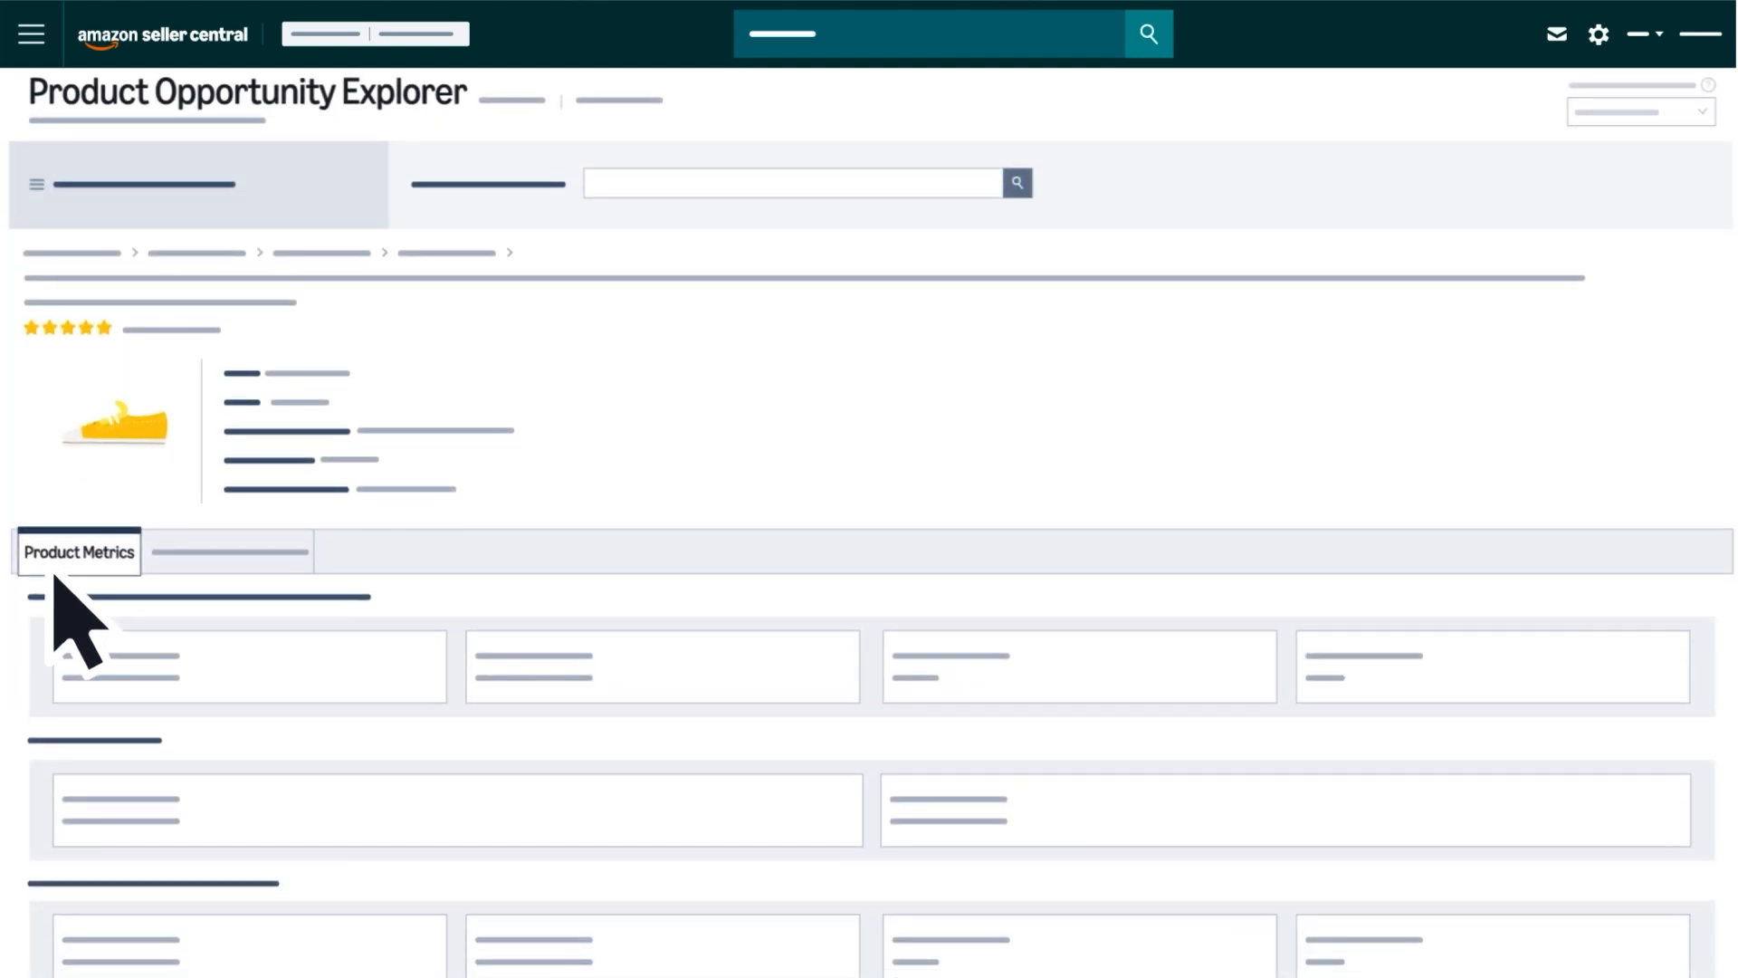
pyautogui.scroll(-3)
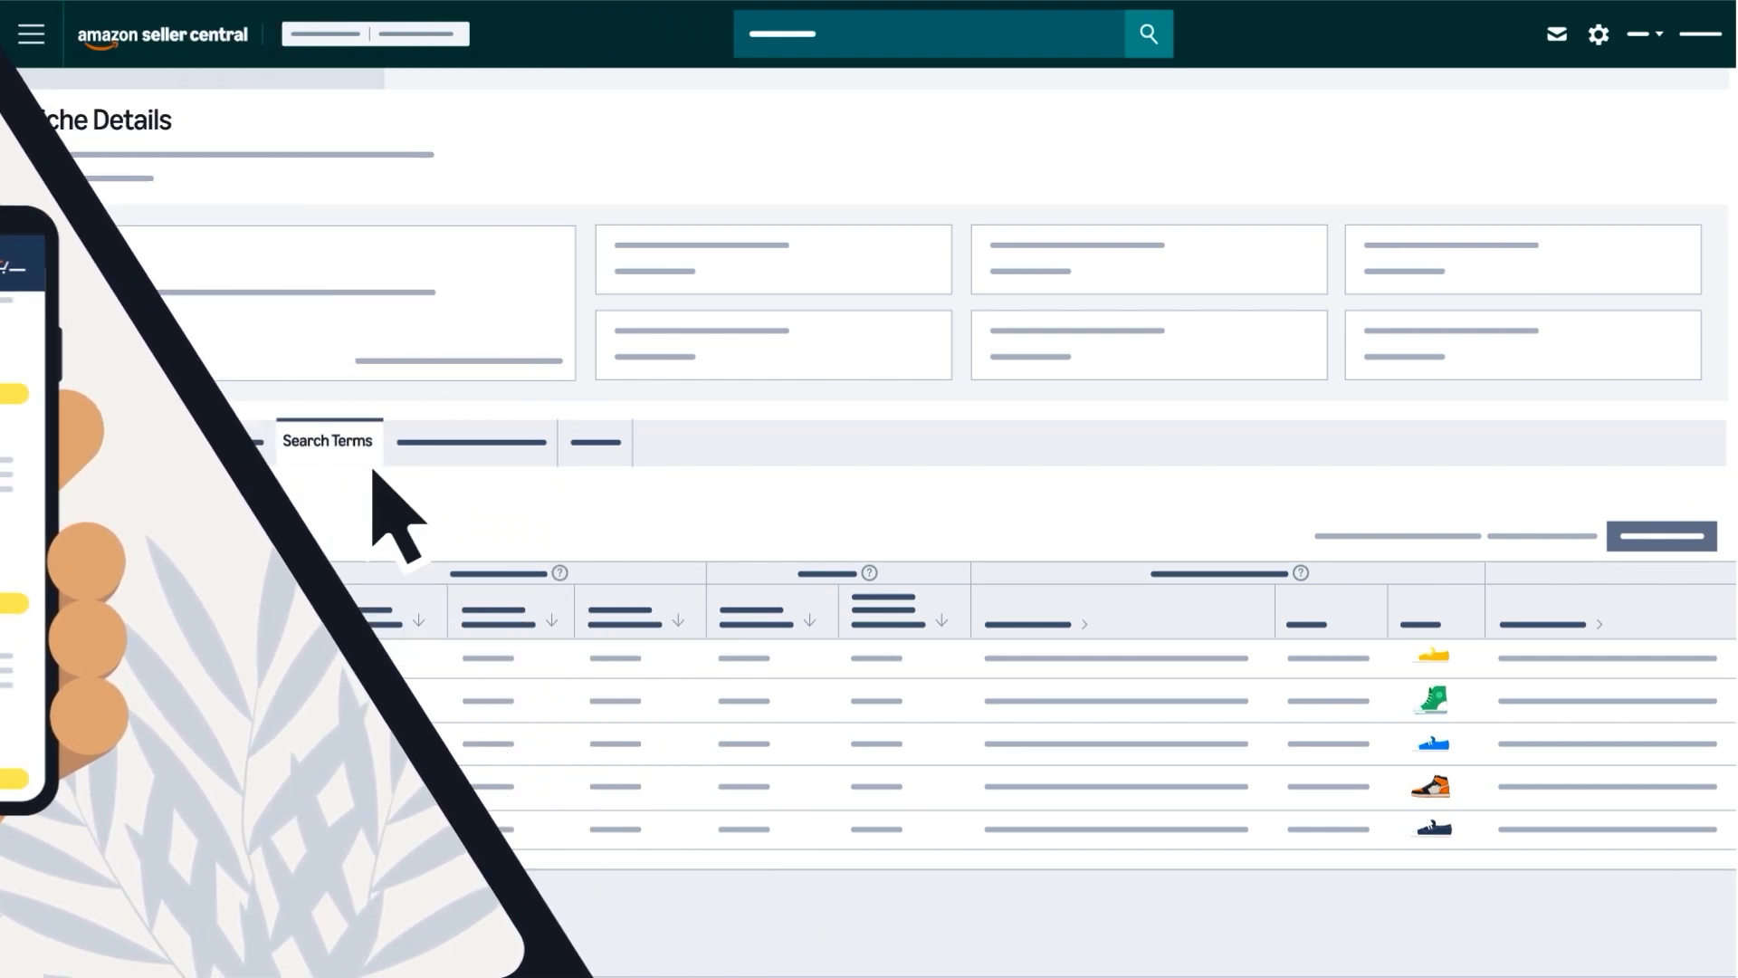
# Step: Open Insights & Trends and change the chart's second comparison metric
pyautogui.click(76, 433)
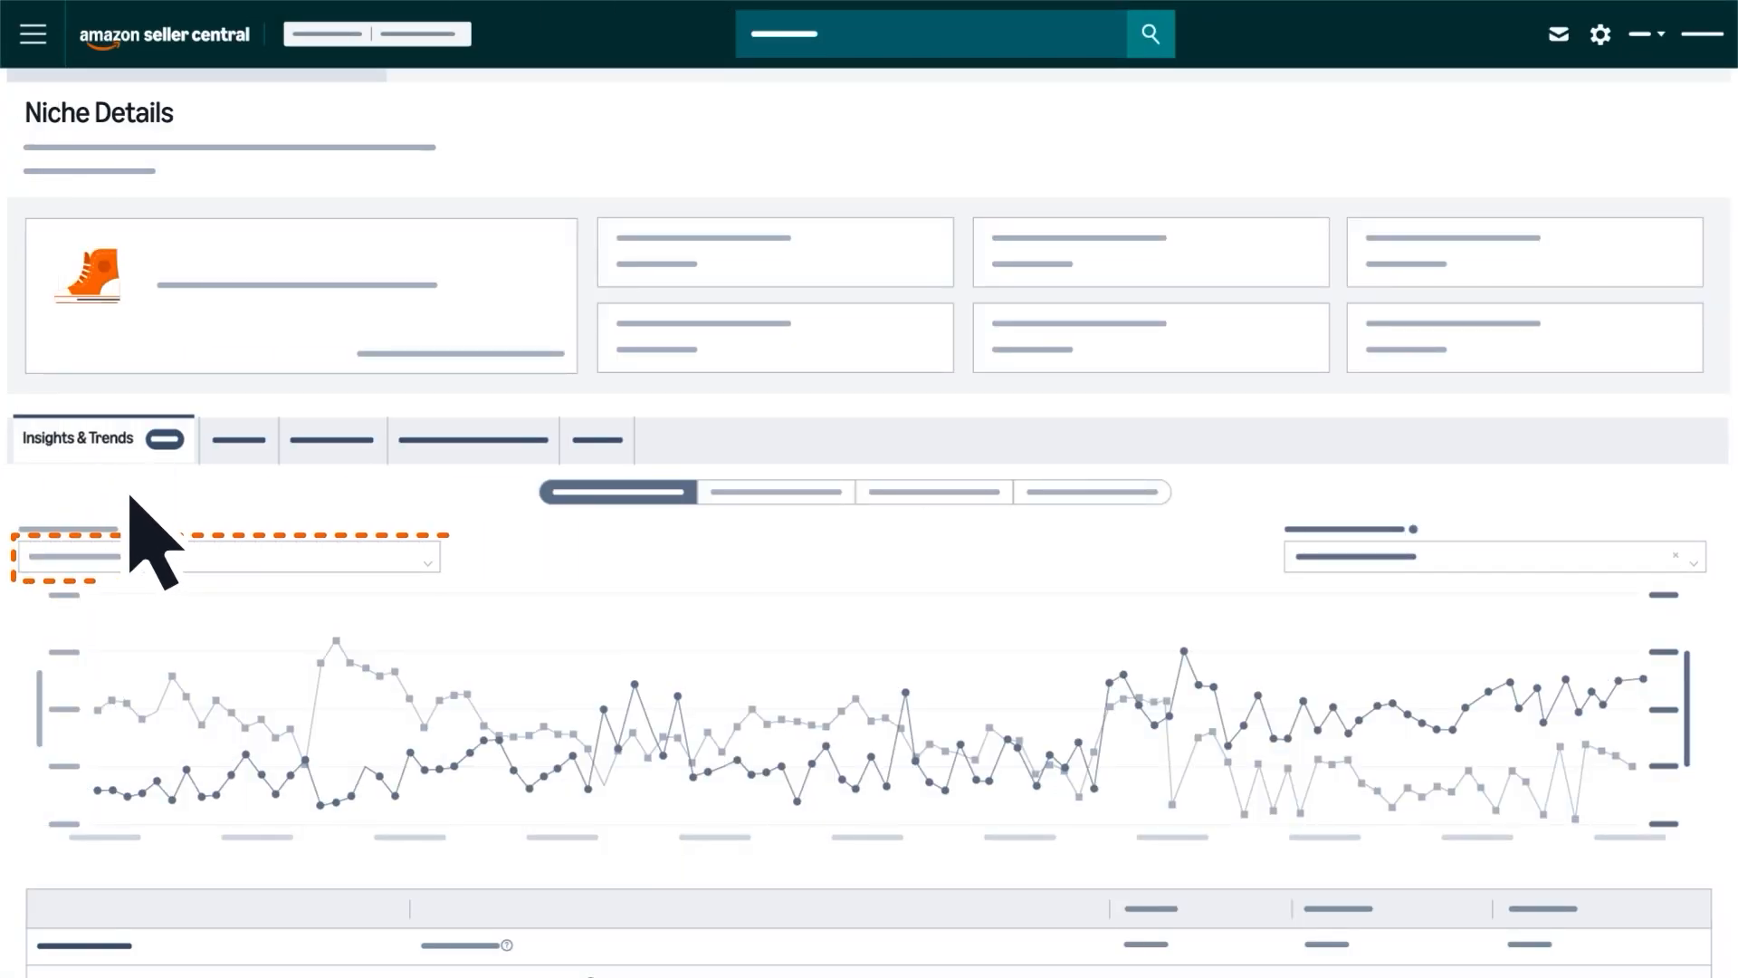
pyautogui.scroll(-3)
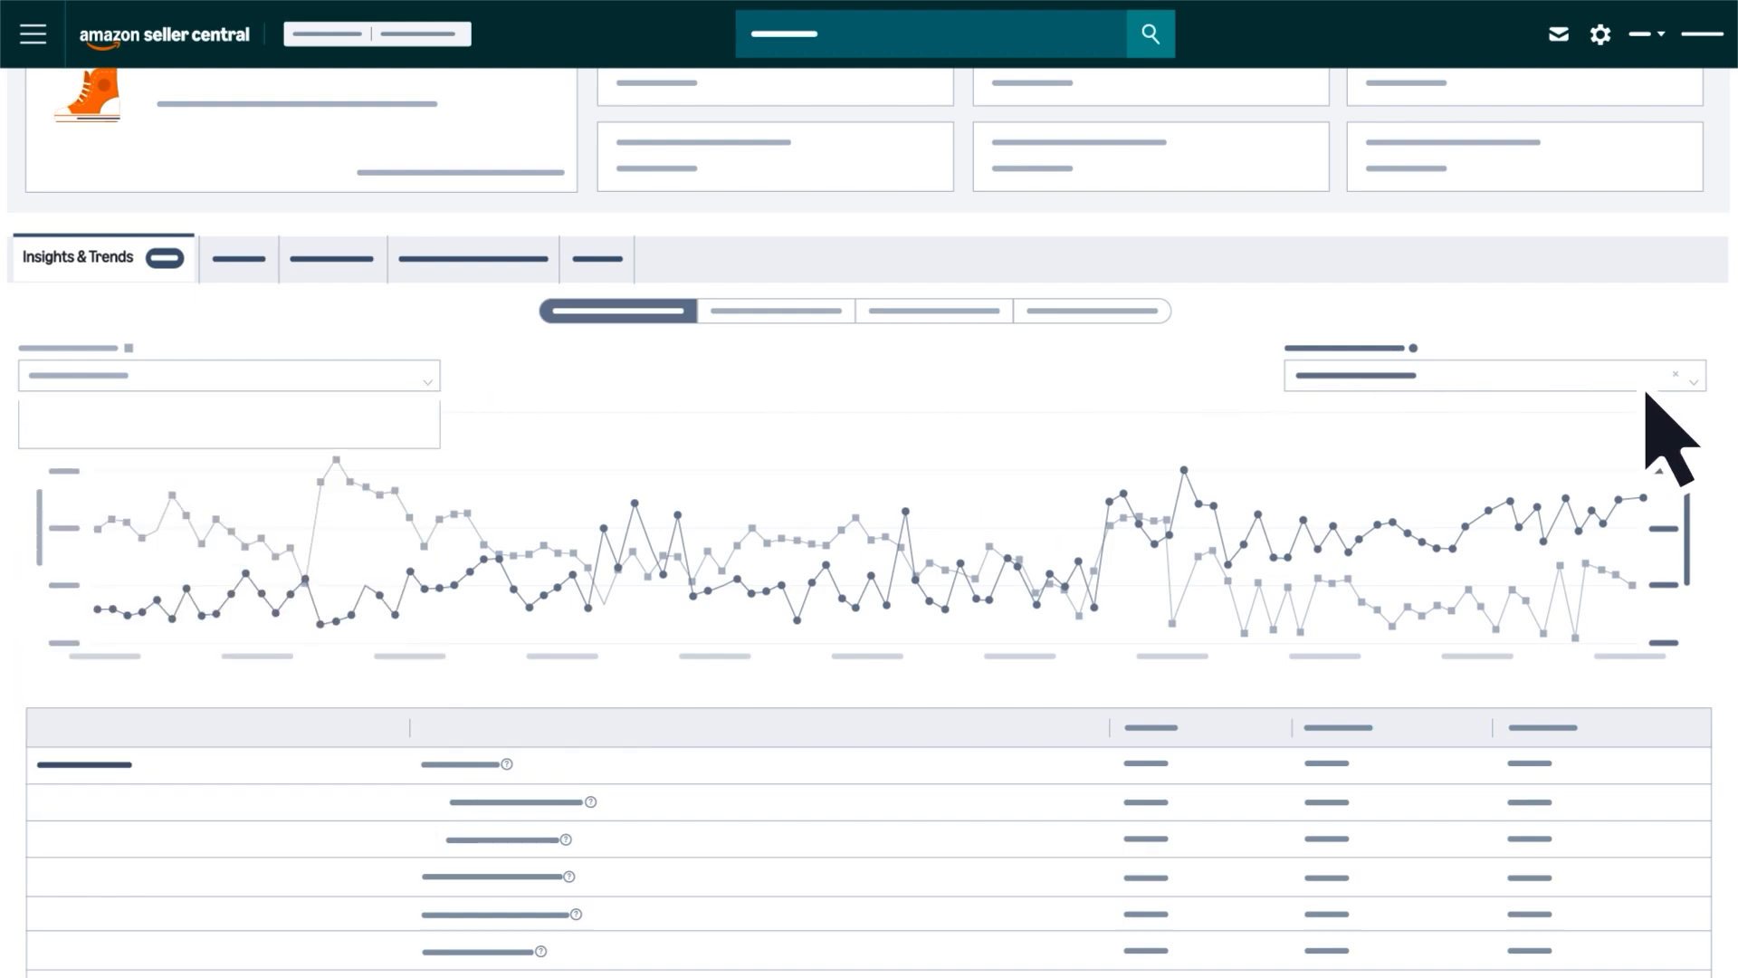
pyautogui.click(1485, 376)
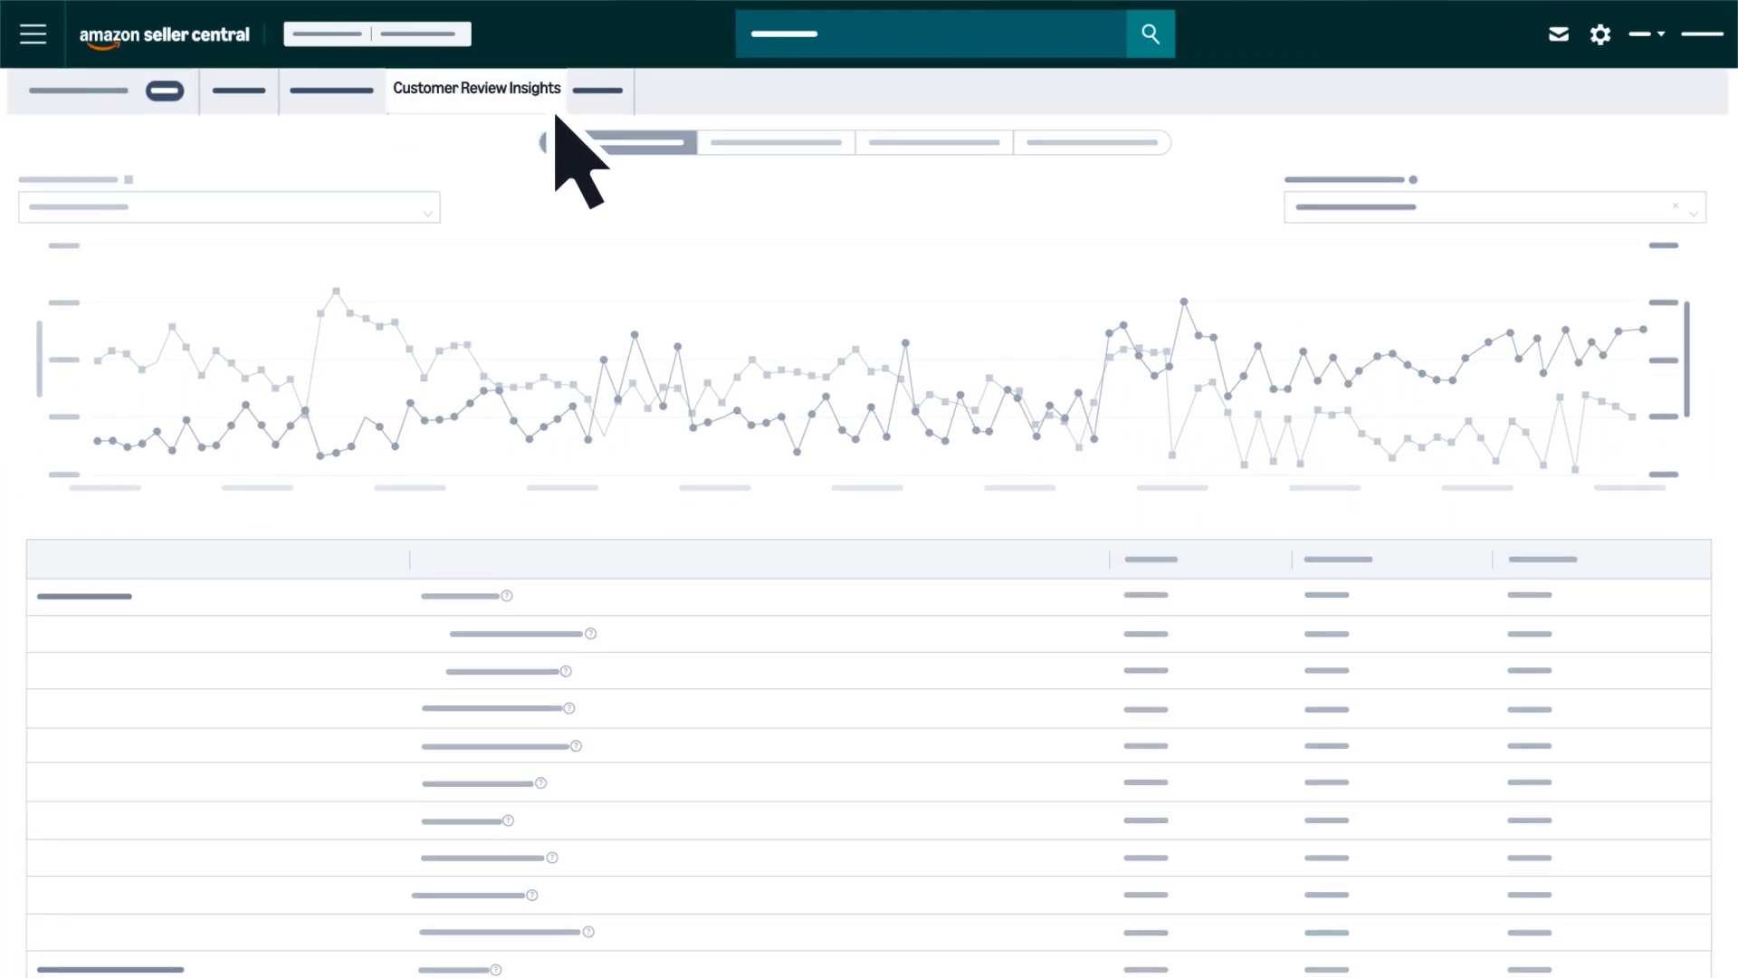
# Step: Show the niche's positive topics in Customer Review Insights
pyautogui.scroll(-3)
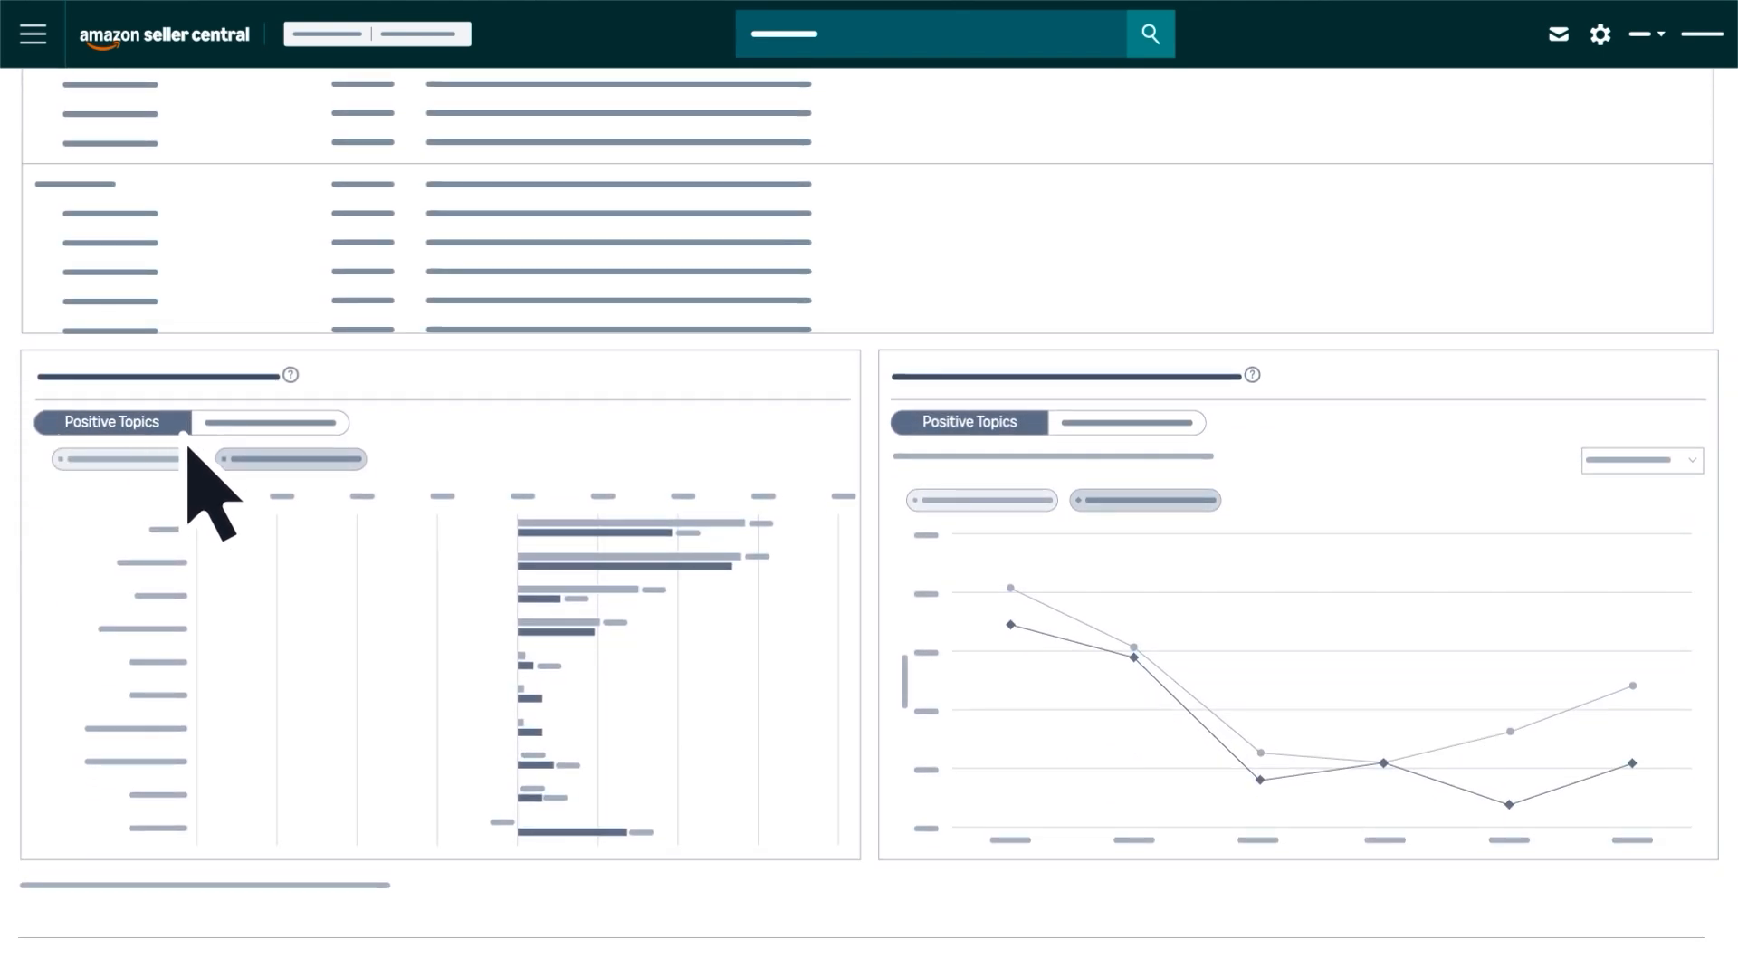
pyautogui.click(266, 423)
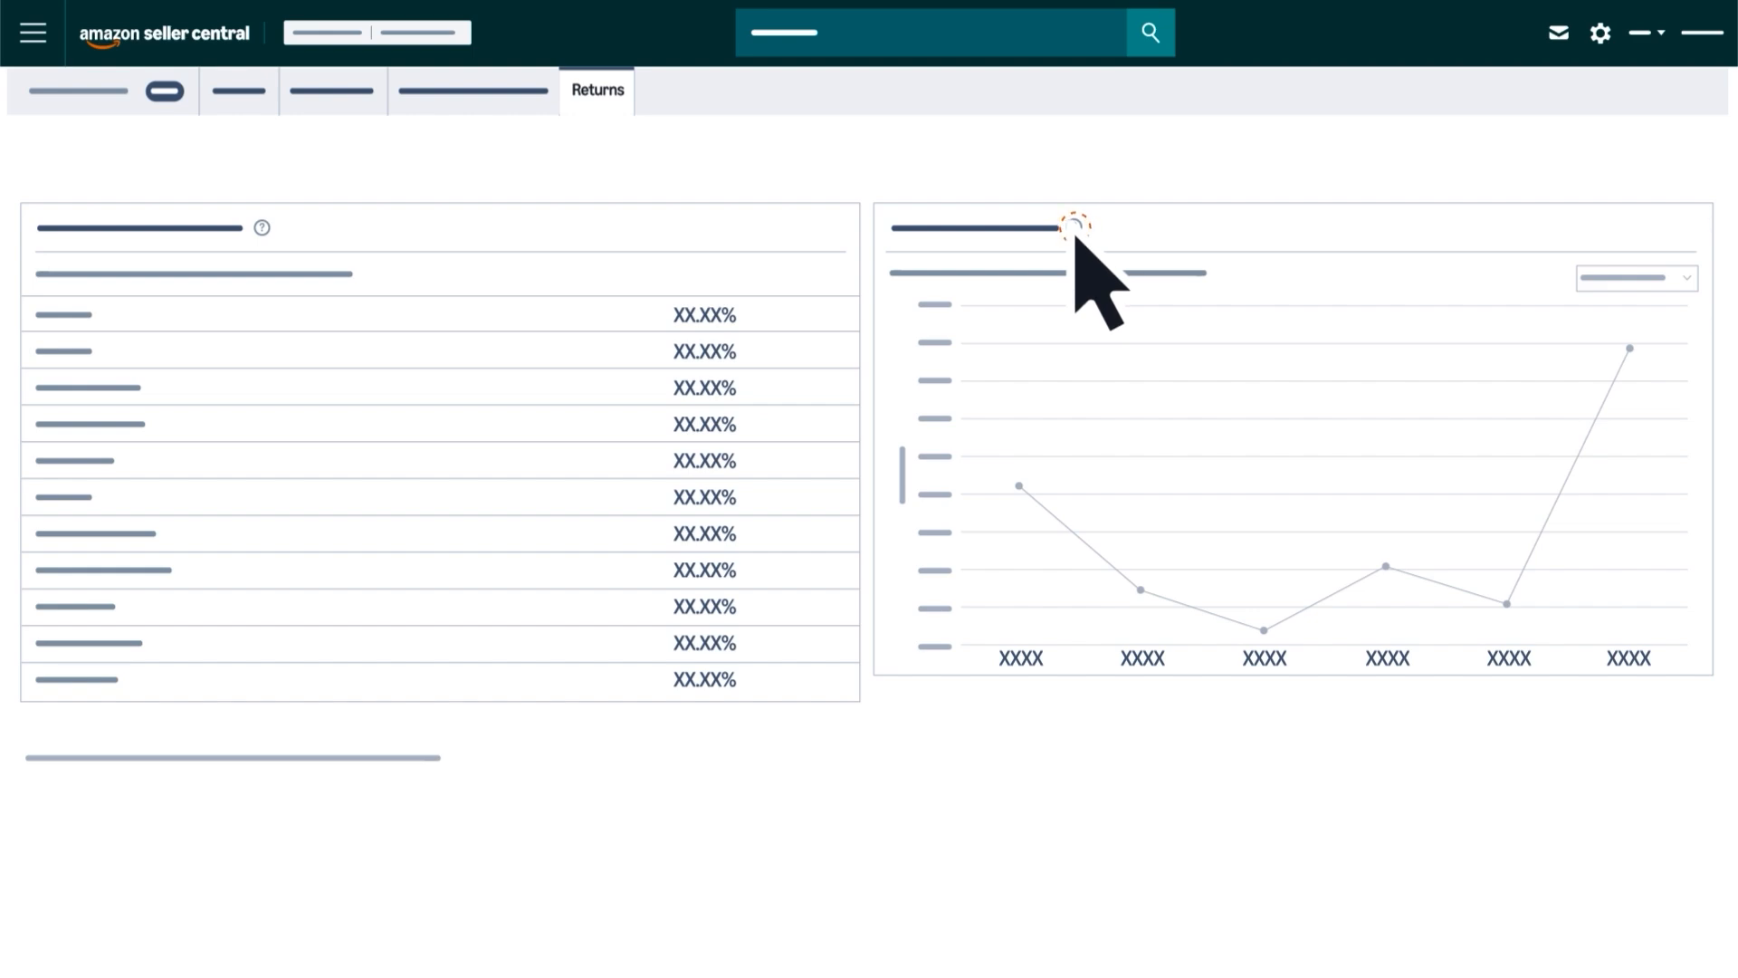
# Step: Open the Metric Glossary, then return to the niche details page
pyautogui.scroll(-3)
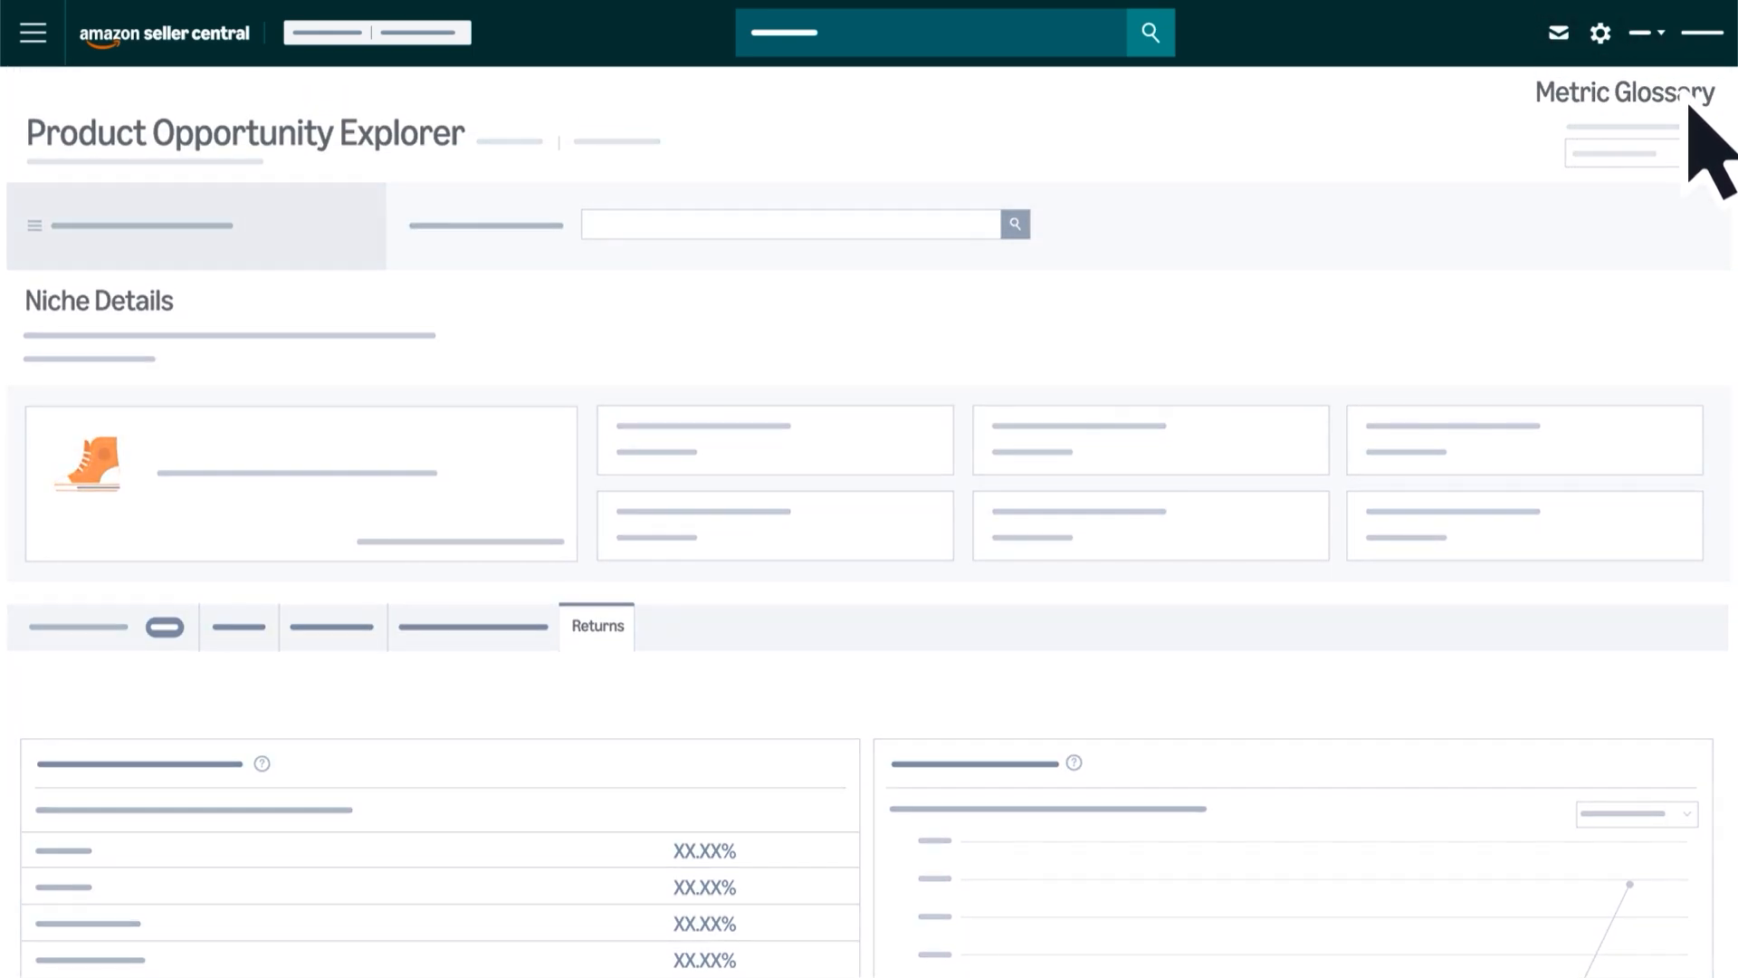
pyautogui.click(1625, 92)
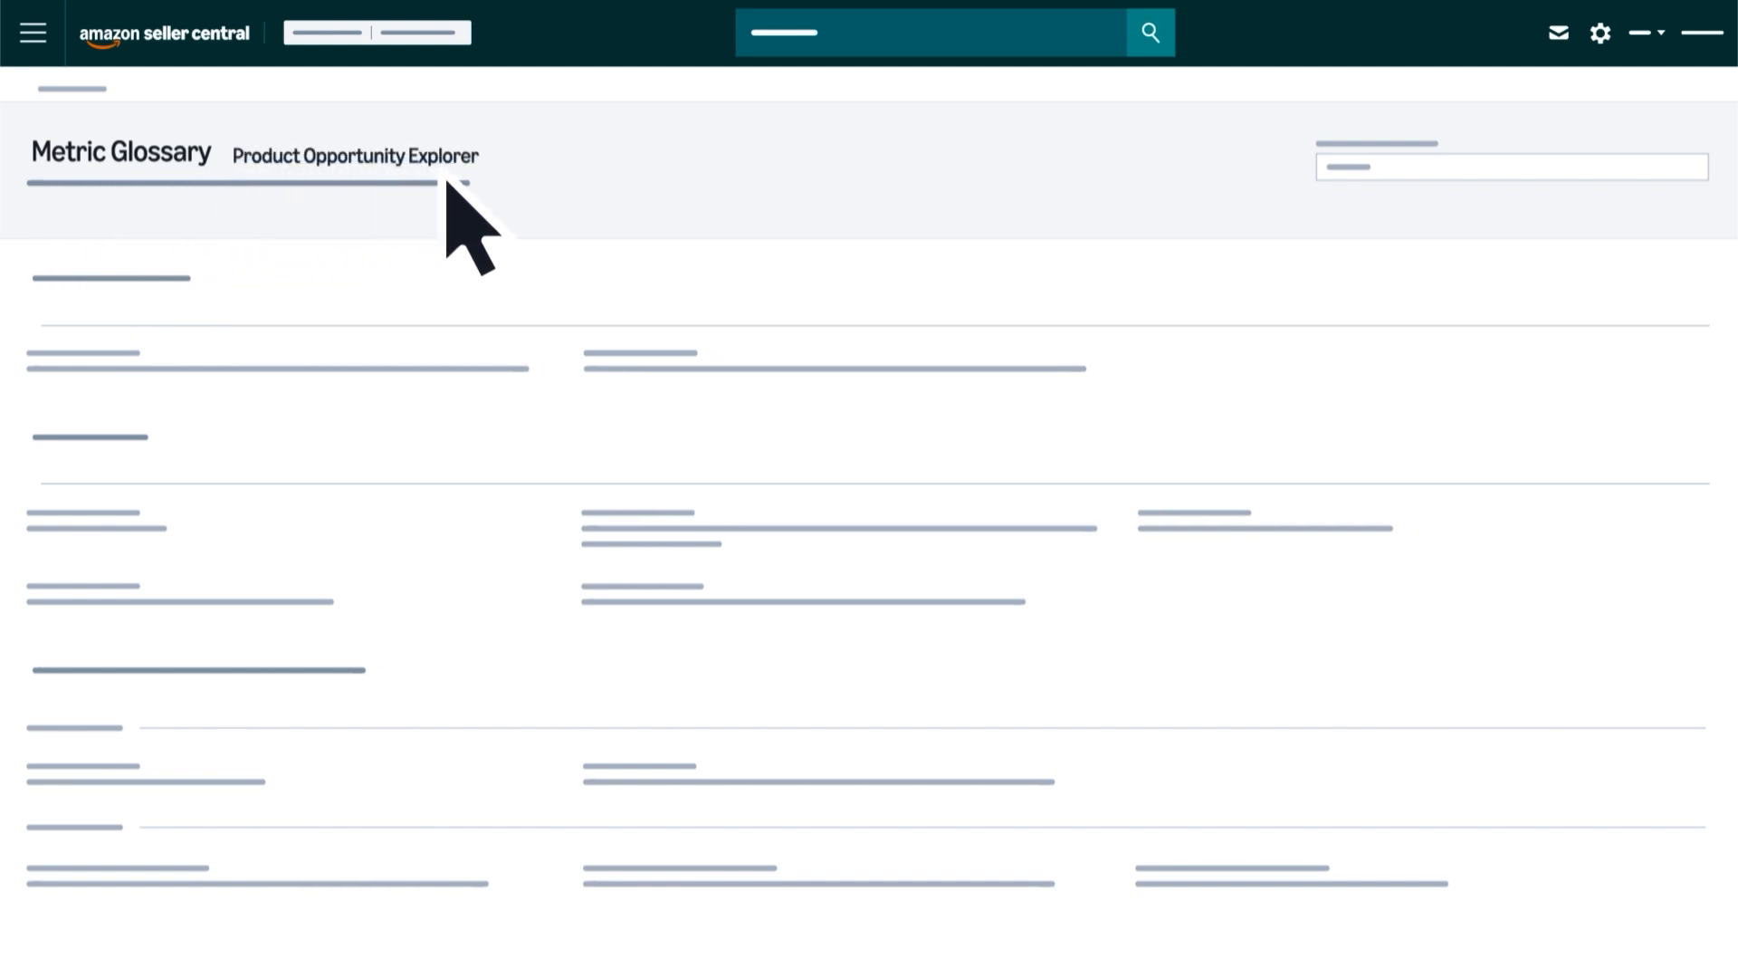
pyautogui.click(355, 155)
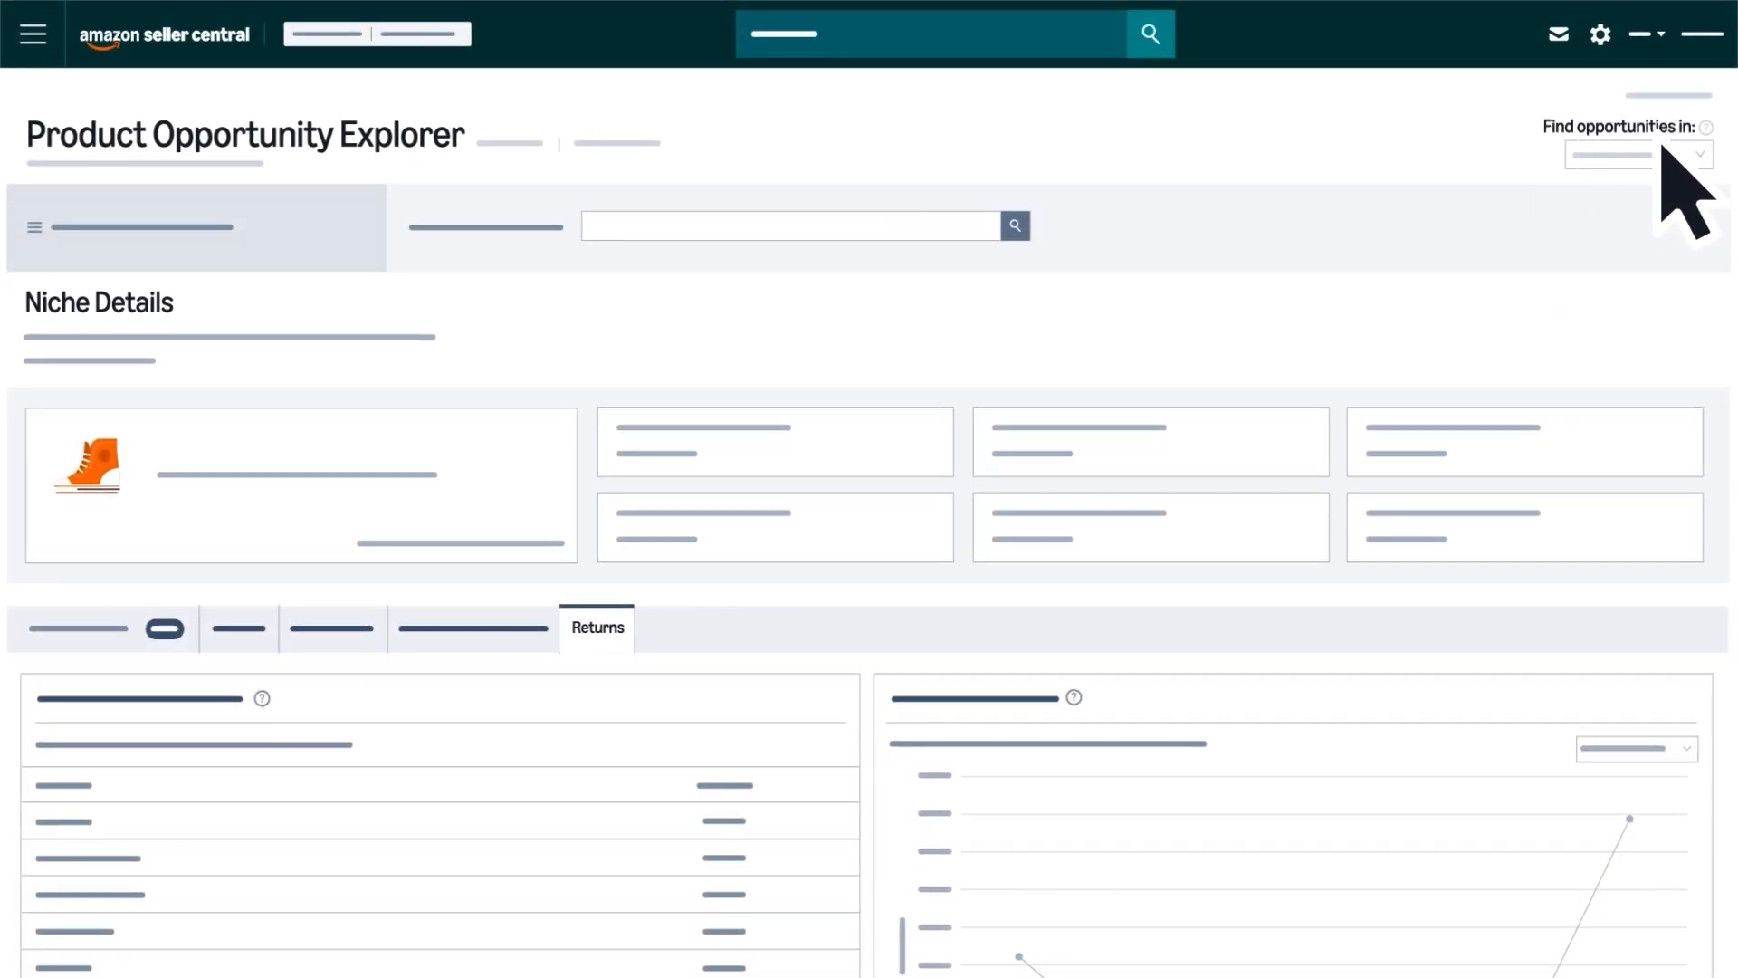
# Step: Check the marketplace dropdown, then search Seller University for 'Product Opportunity'
pyautogui.click(1637, 154)
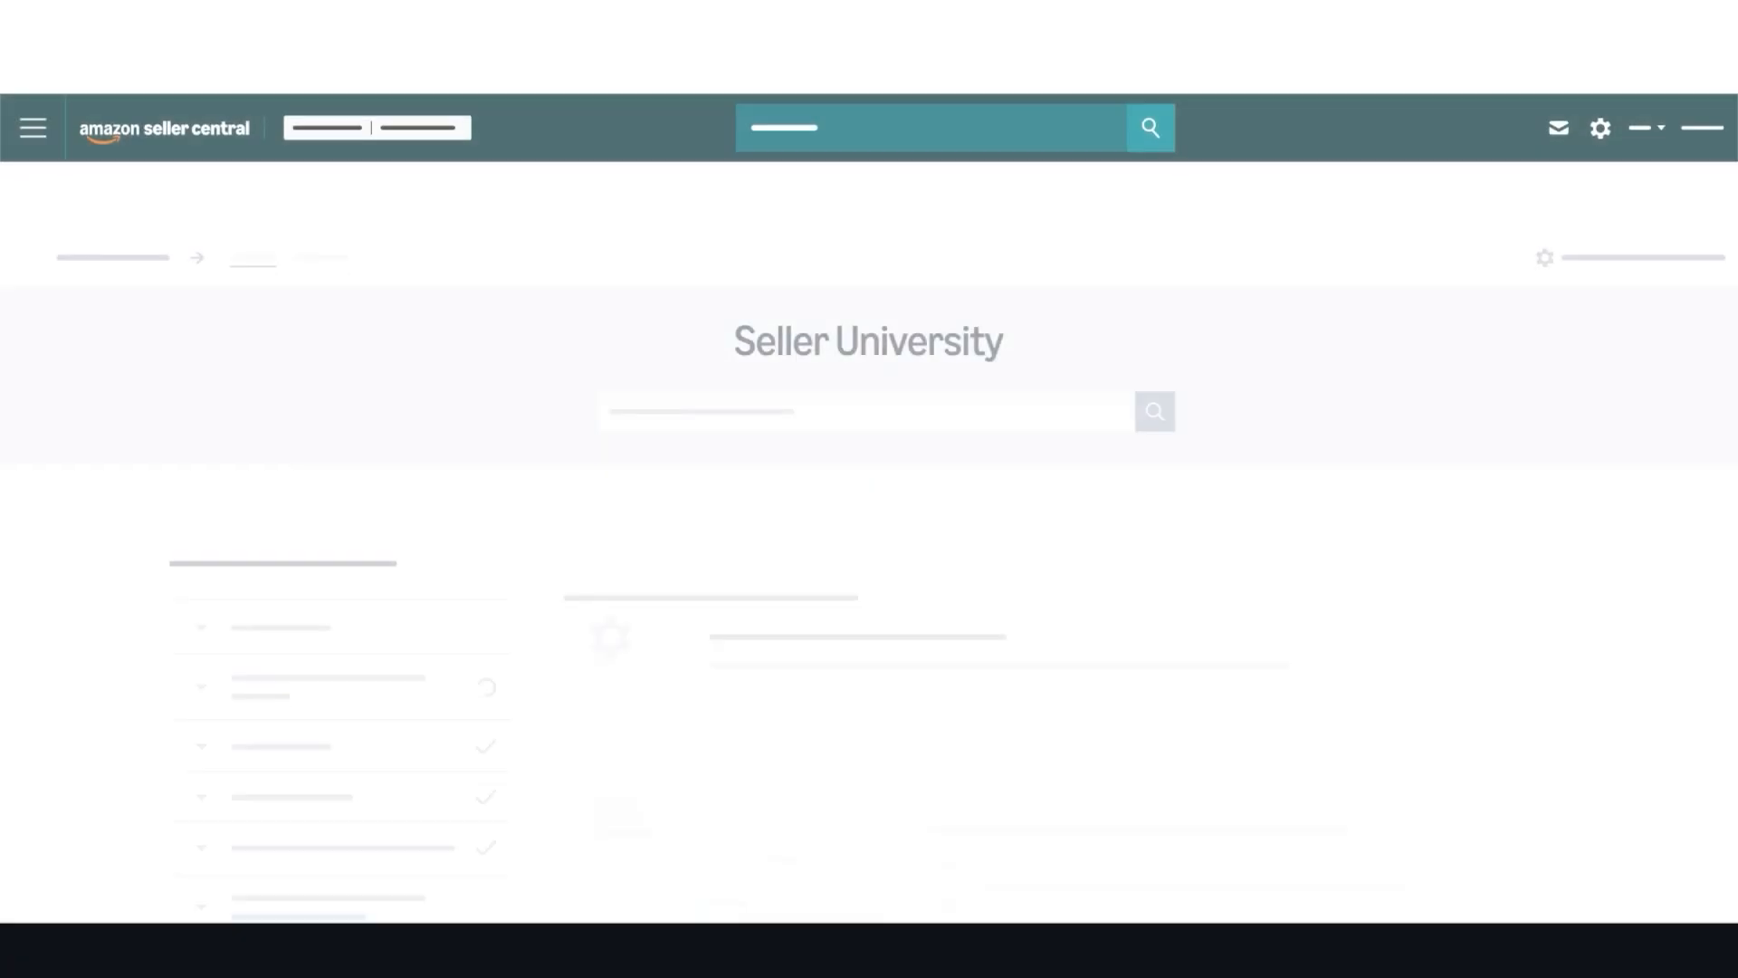
pyautogui.write('Product Opportunity')
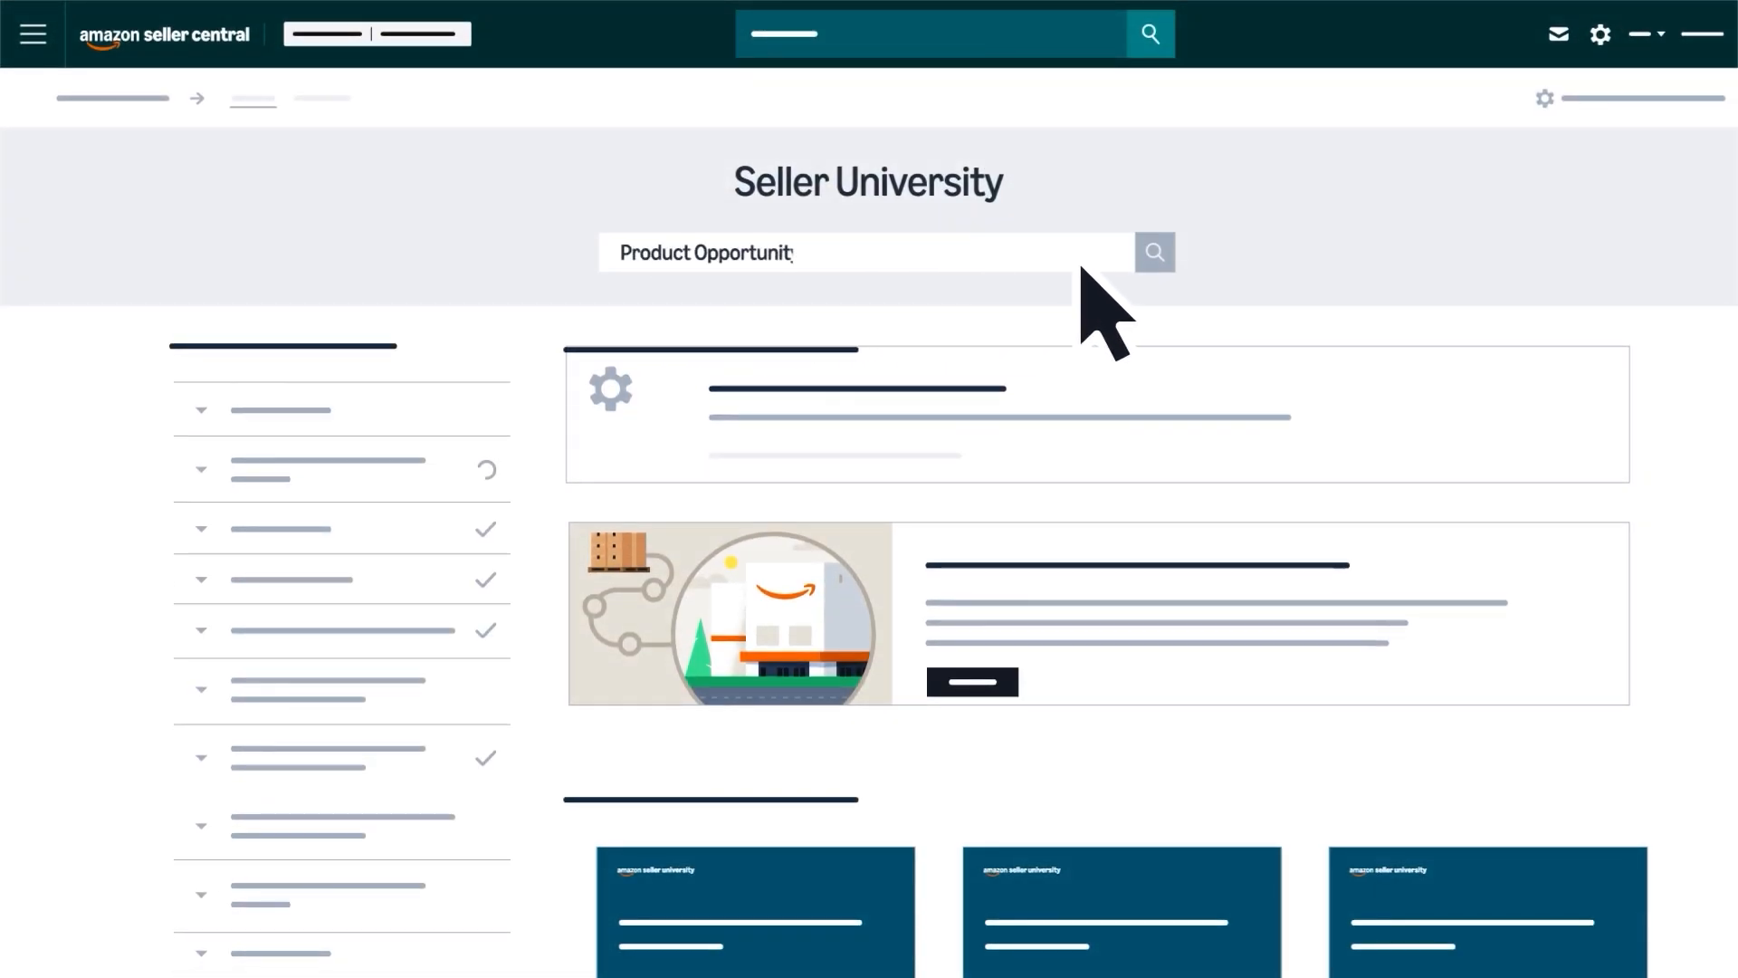